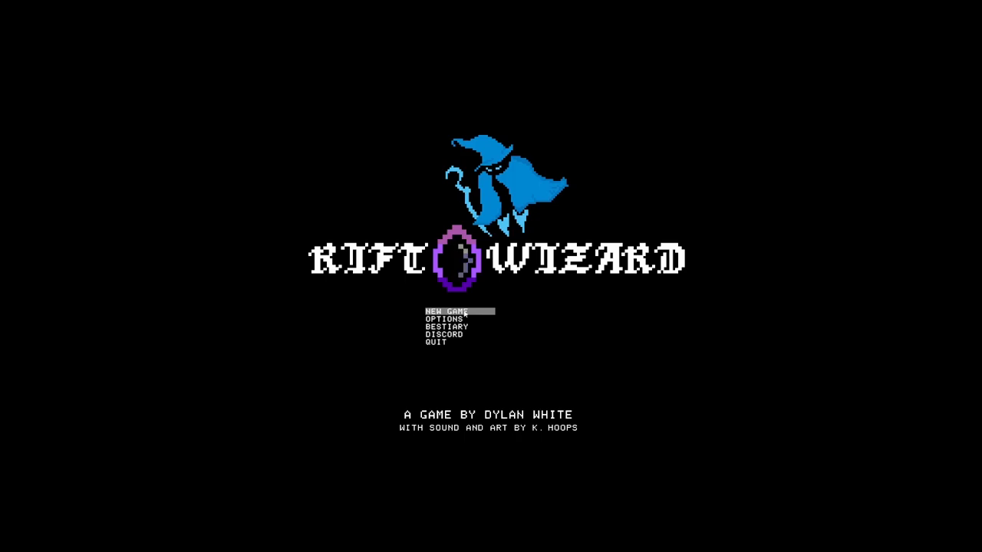
# Begin a fresh run from the title screen's New Game option
pyautogui.click(445, 311)
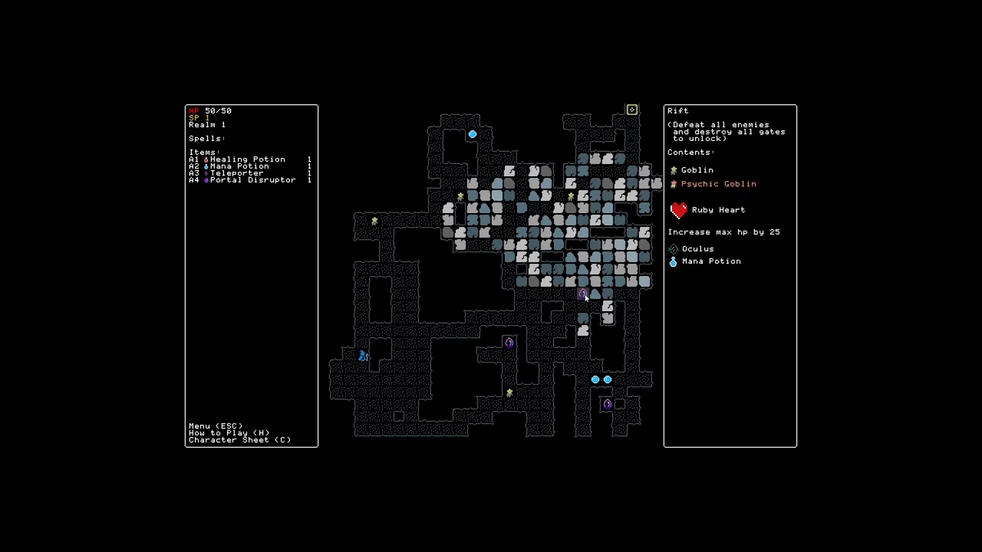
pyautogui.moveTo(606, 380)
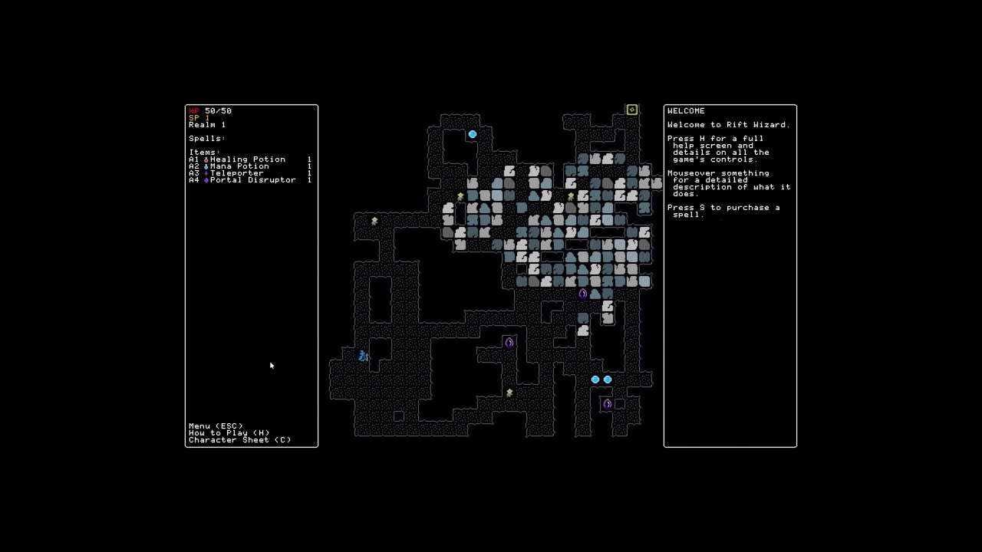
pyautogui.moveTo(255, 450)
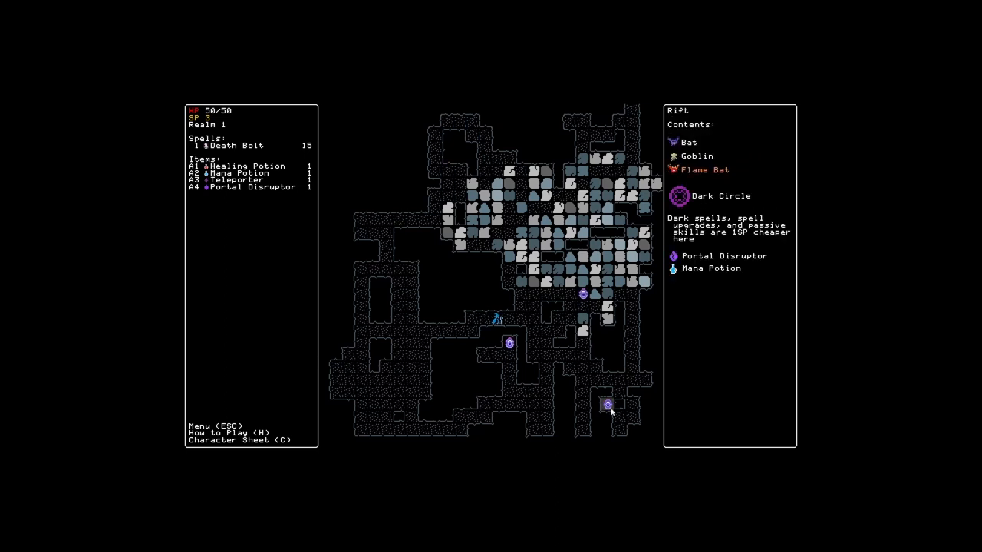
# Walk into the rift at the bottom of the first realm's map
pyautogui.click(608, 404)
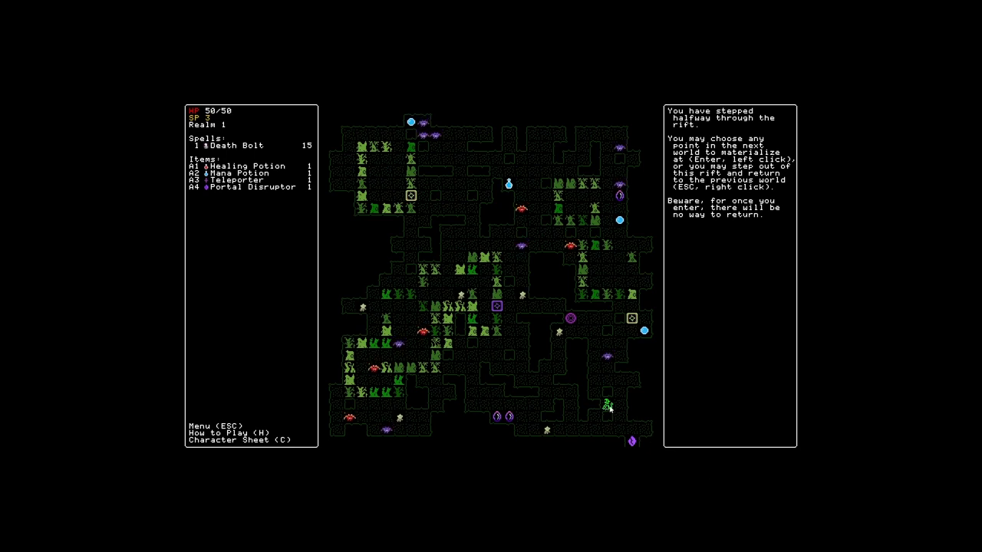
# Materialize in Realm 2 and clear its enemies with Death Bolt, ending at 41/50 HP and 6 SP
pyautogui.click(579, 436)
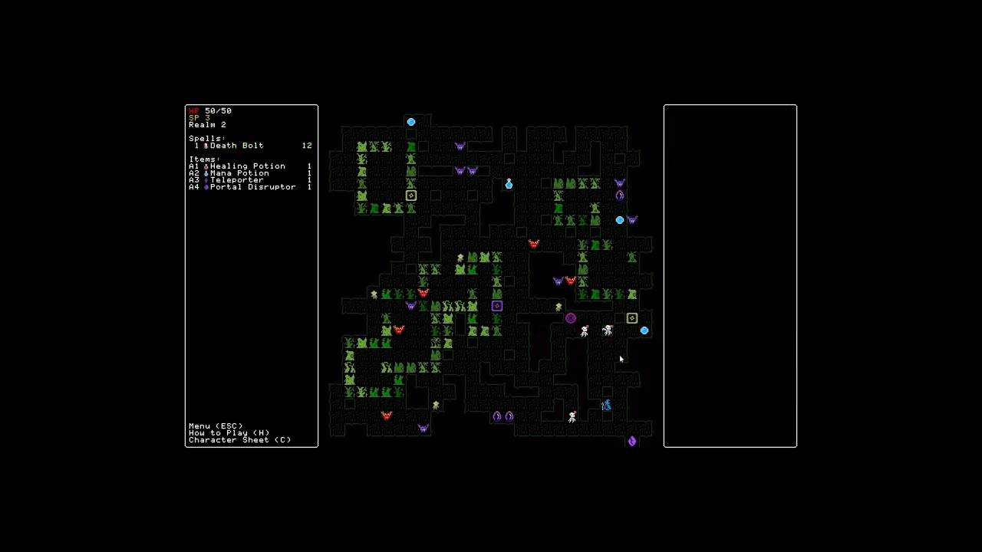
pyautogui.click(249, 166)
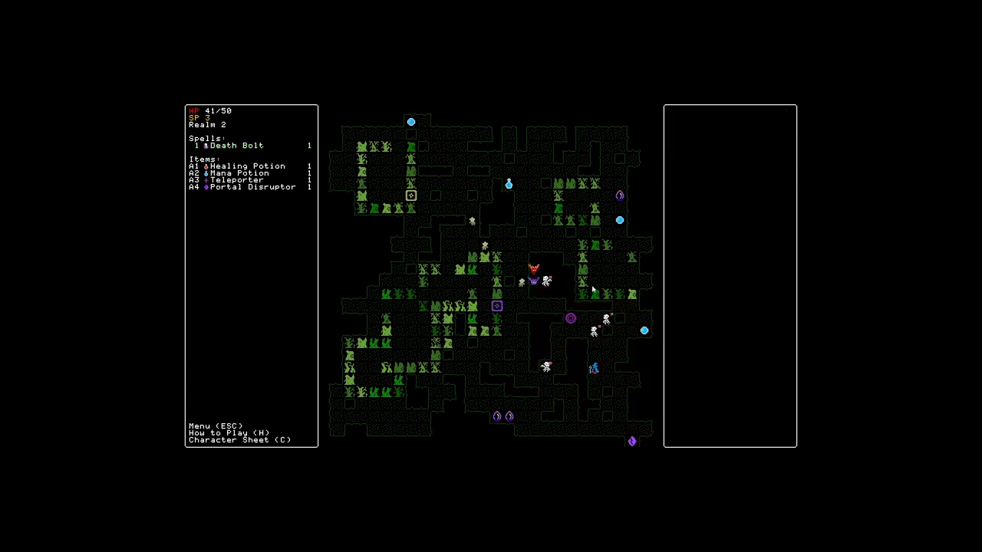
pyautogui.click(238, 145)
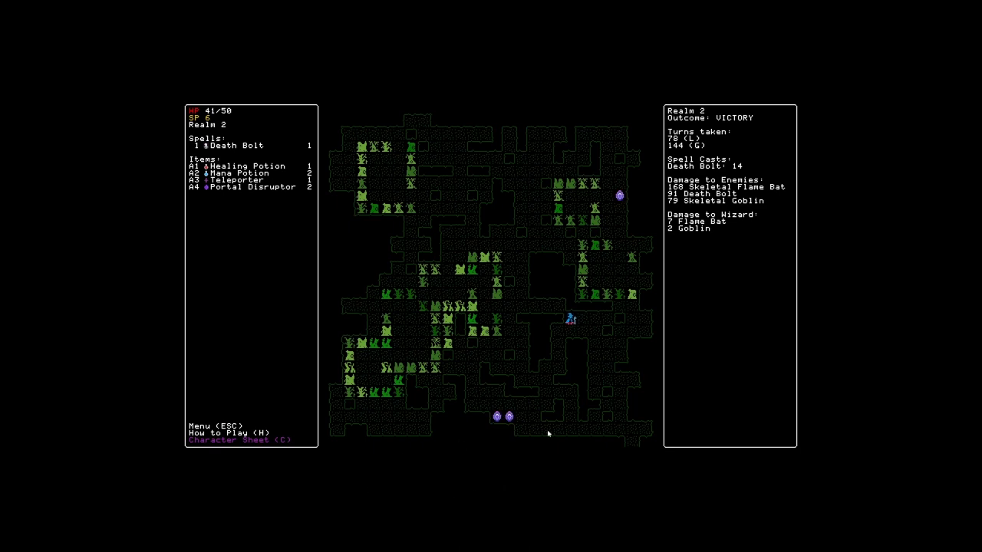
# Purchase Soul Battery for Death Bolt from the character sheet, spending 6 SP
pyautogui.click(239, 440)
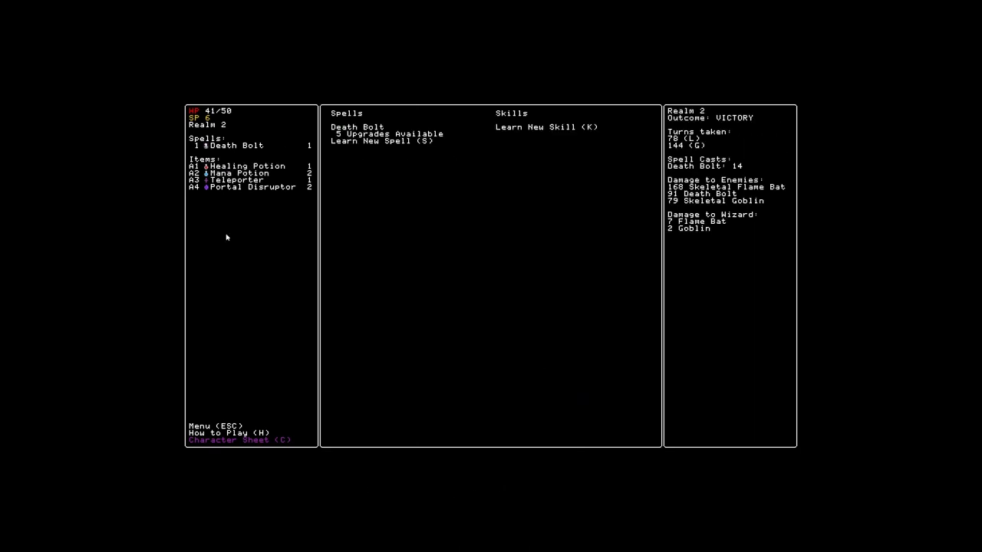
pyautogui.click(385, 141)
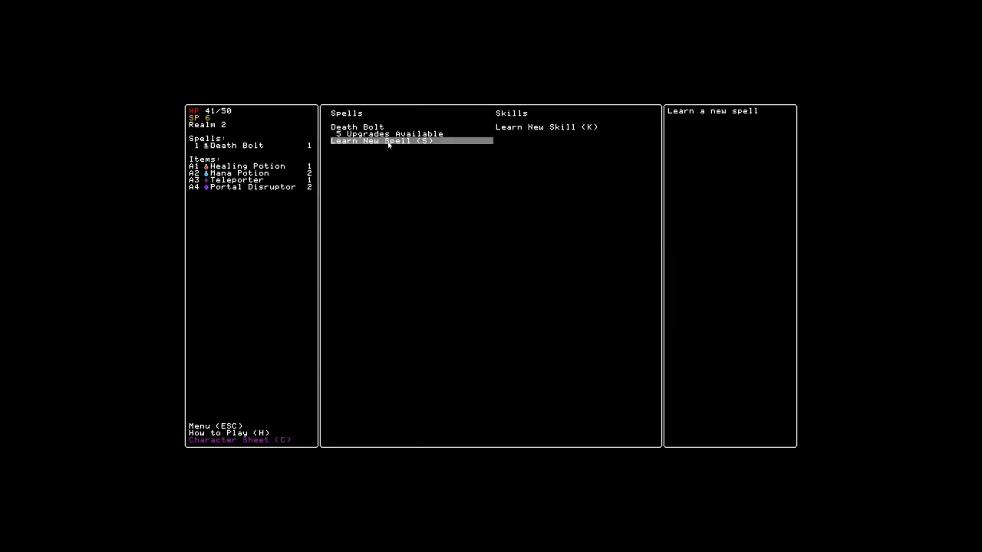
pyautogui.click(357, 126)
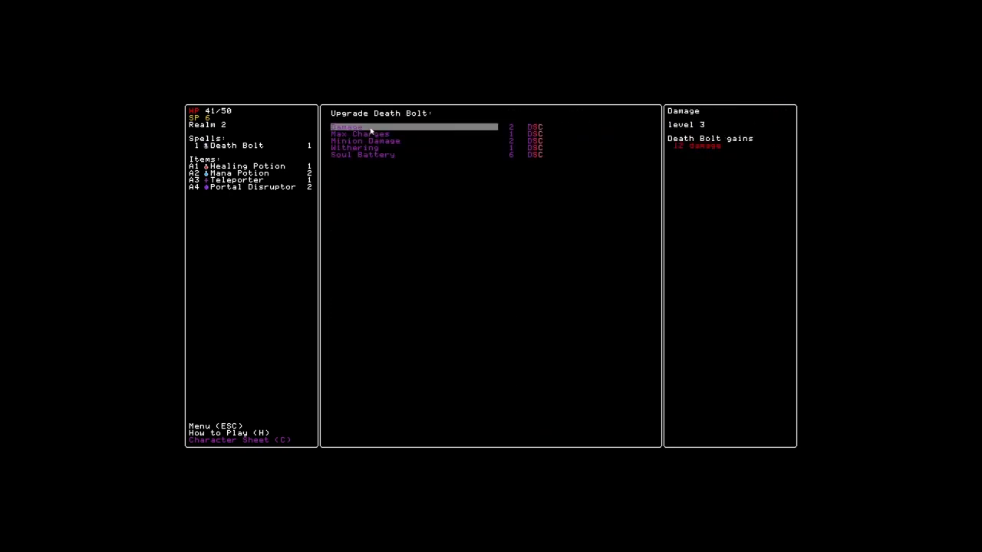
pyautogui.click(361, 155)
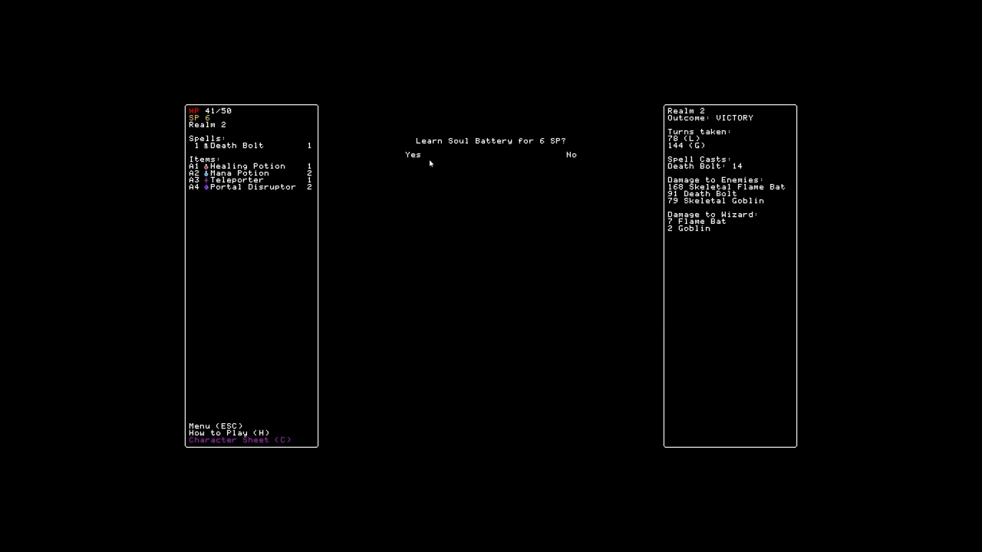
pyautogui.click(413, 154)
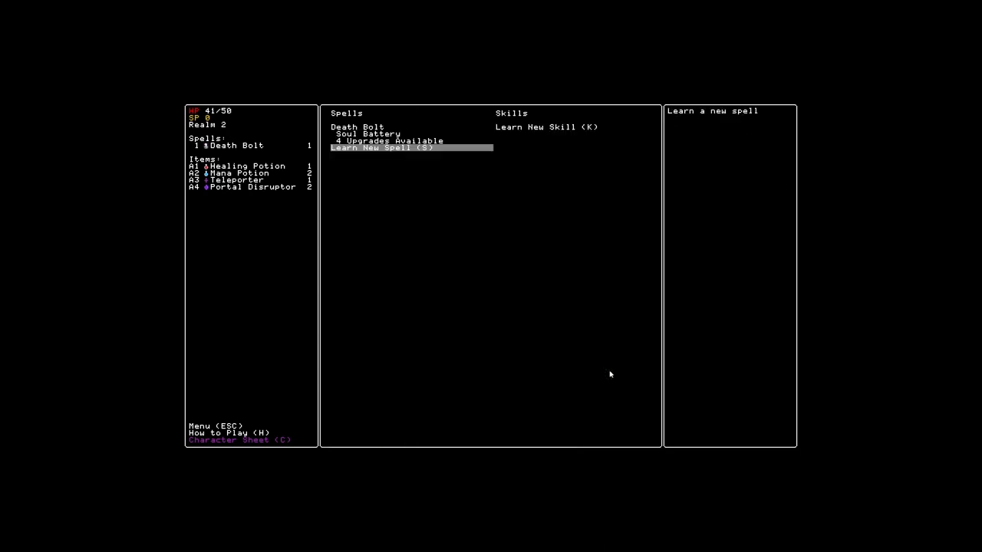
# Browse the learnable spells such as Disperse and Devour Mind without buying any
pyautogui.click(387, 148)
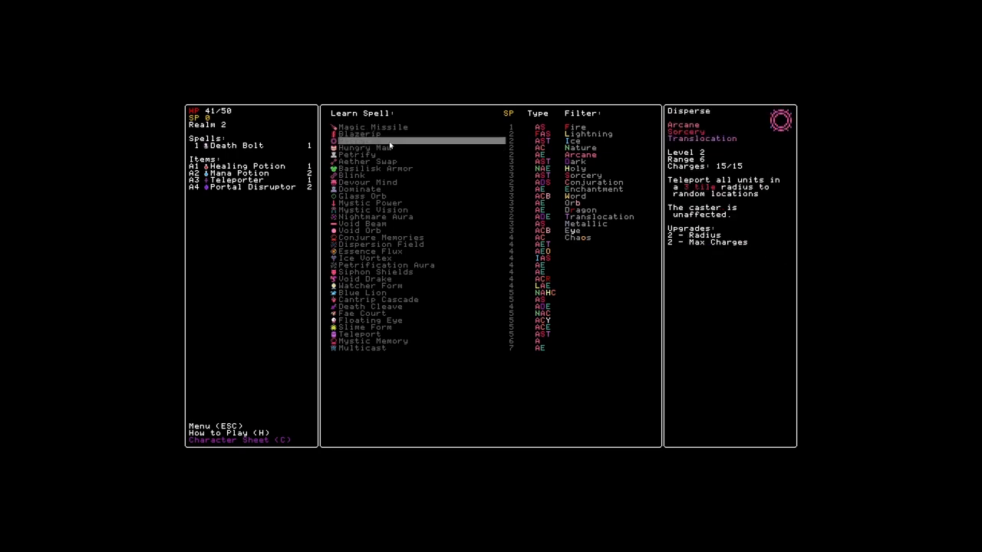
pyautogui.moveTo(361, 148)
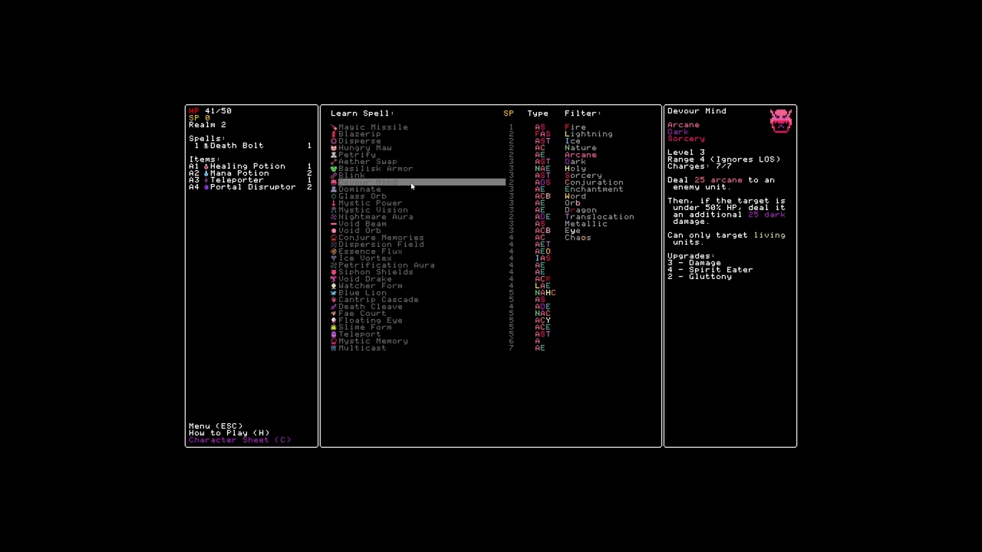
pyautogui.click(361, 196)
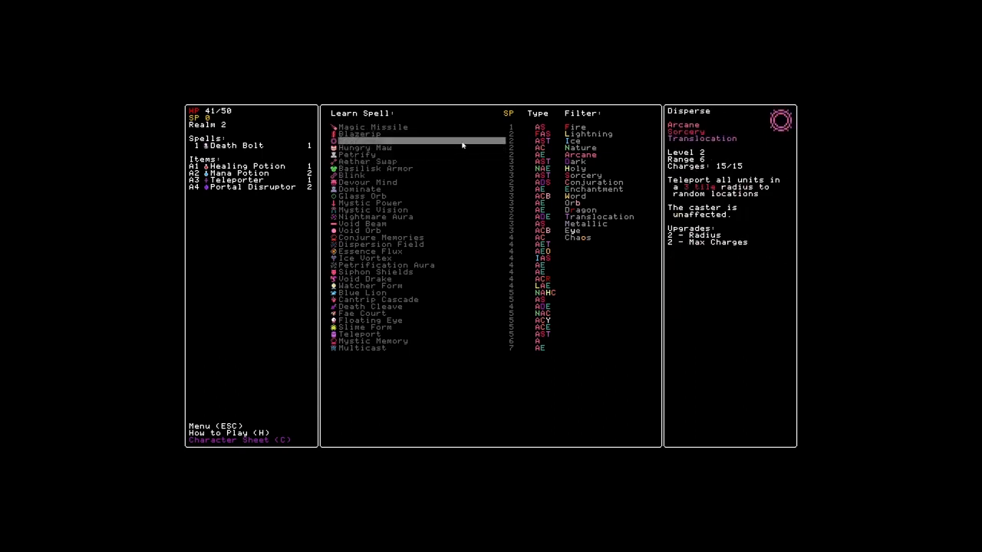
pyautogui.click(364, 134)
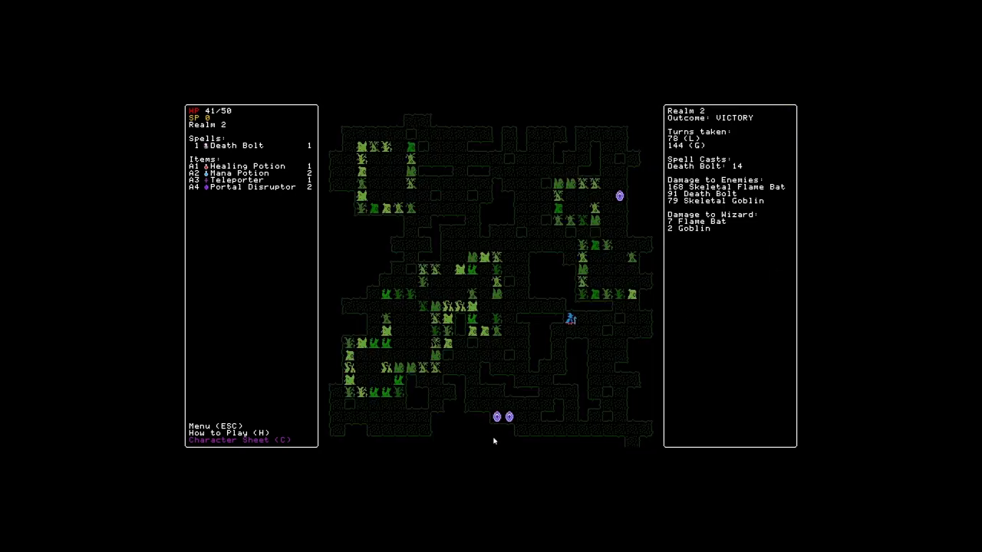
pyautogui.moveTo(507, 416)
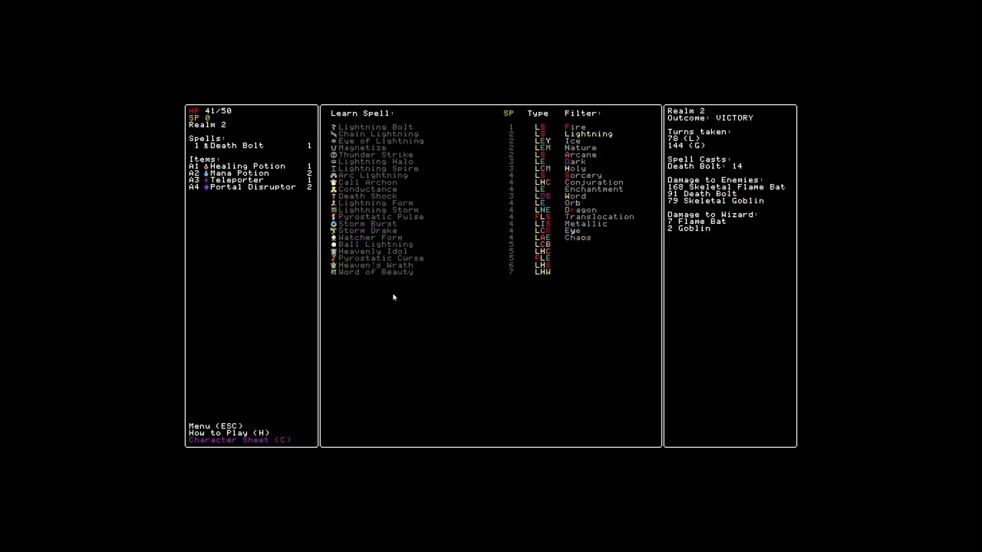
pyautogui.moveTo(376, 133)
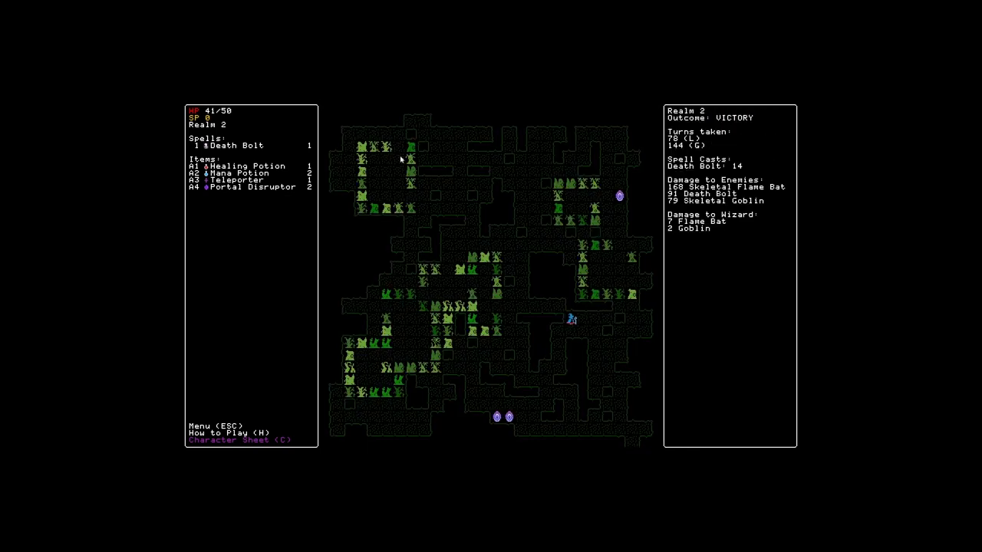
pyautogui.moveTo(521, 420)
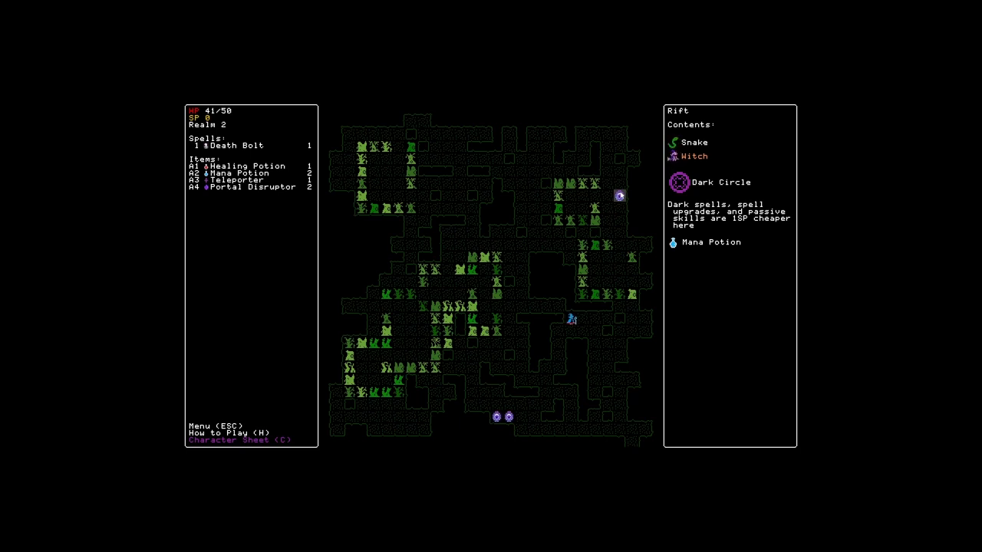
# Enter the Realm 2 rift to preview the next realm's landing spots
pyautogui.click(620, 196)
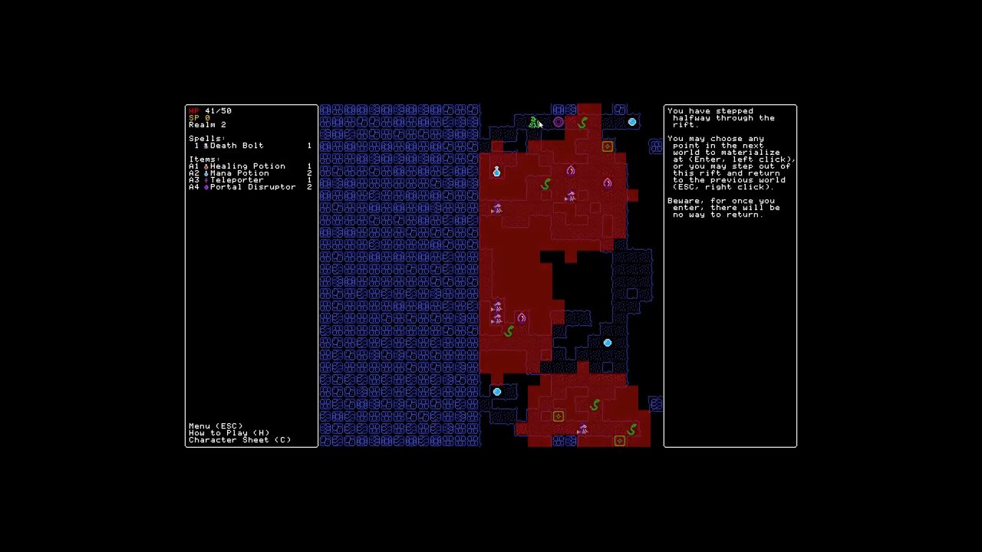
# Land in Realm 3 and kill the witch with Death Bolt, clearing the realm for 3 SP
pyautogui.click(583, 123)
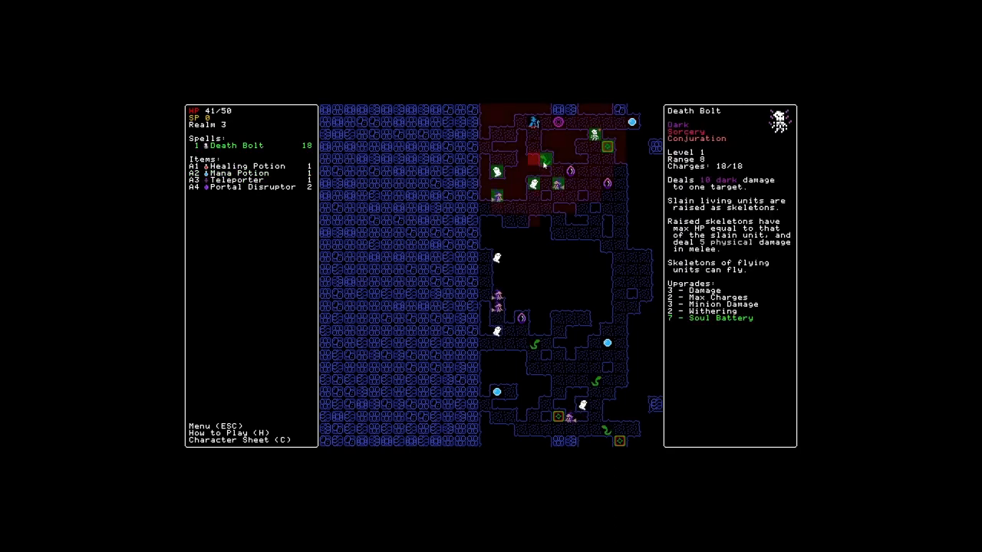
pyautogui.moveTo(559, 186)
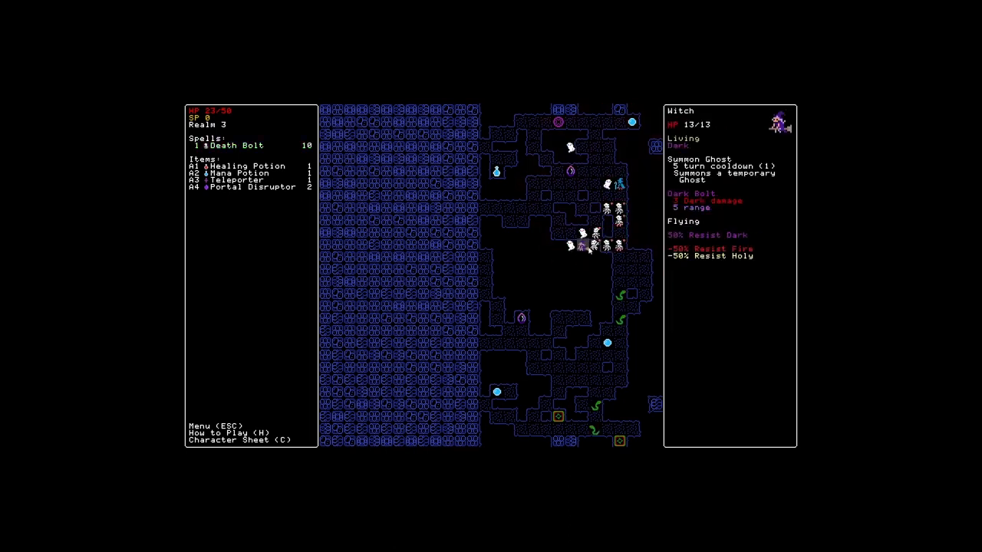
pyautogui.click(237, 145)
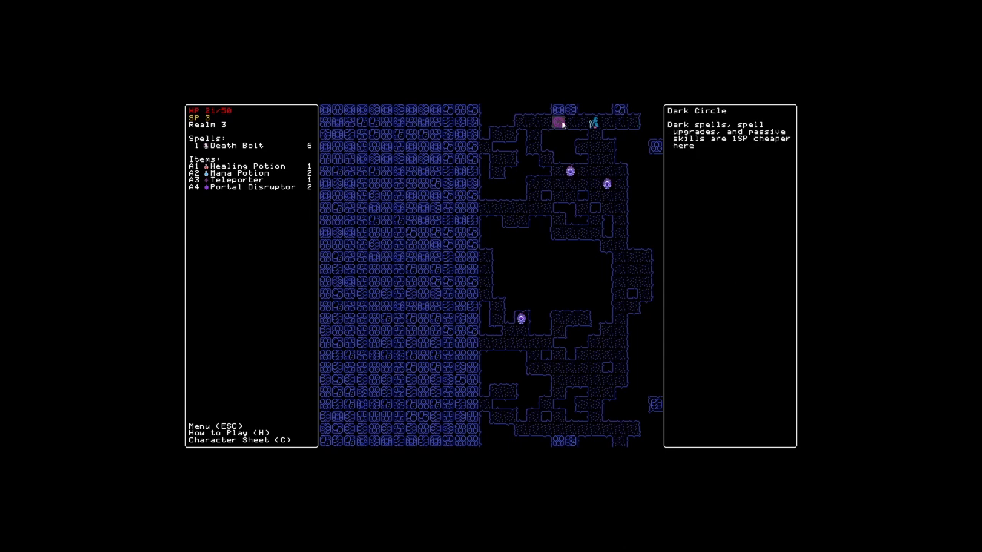
# Buy the Minion Damage upgrade for Death Bolt for 2 SP via the character sheet
pyautogui.press('c')
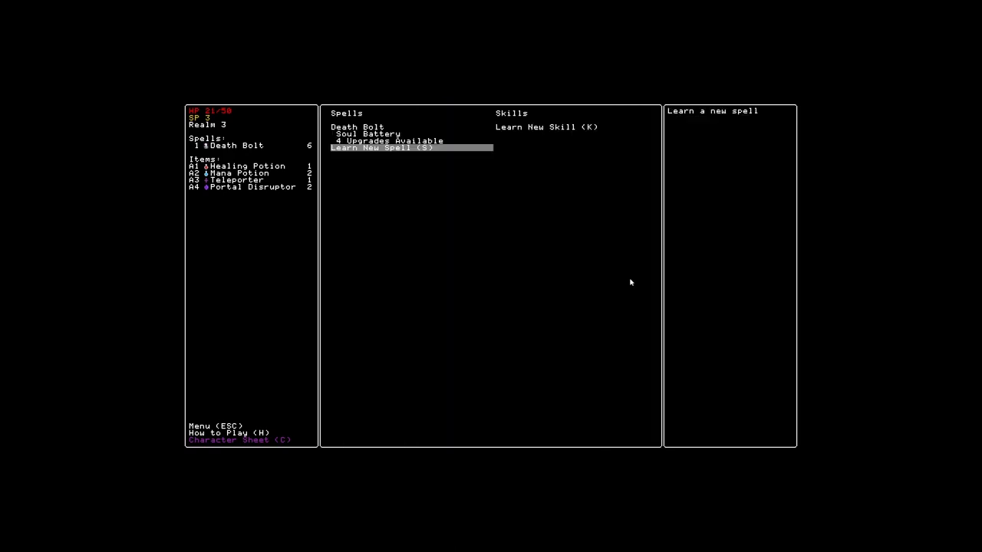
pyautogui.click(356, 126)
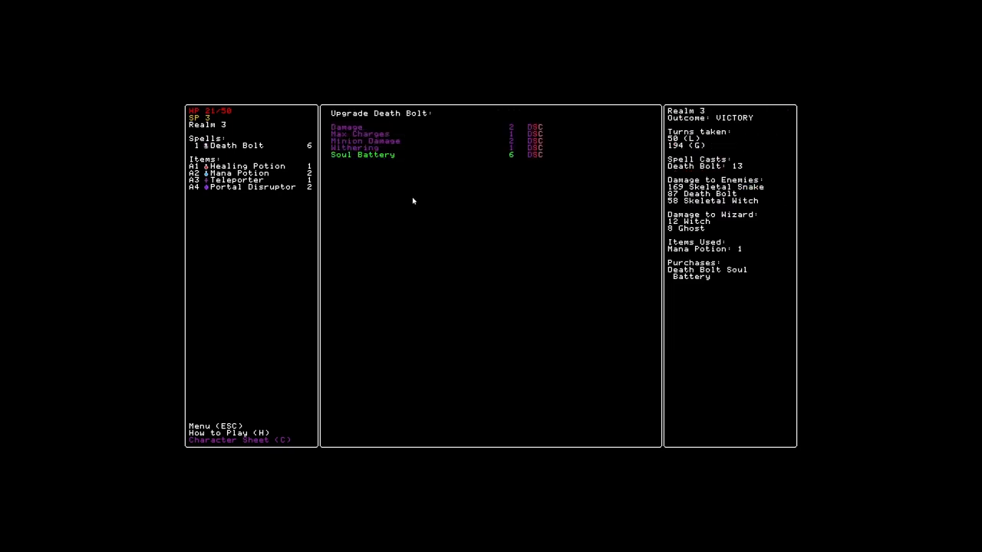
pyautogui.moveTo(379, 134)
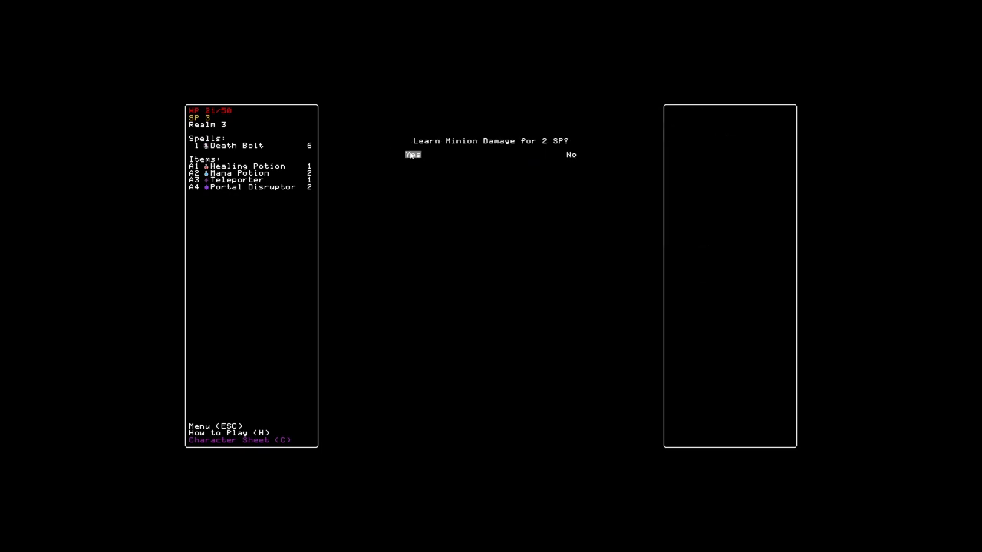
pyautogui.click(413, 154)
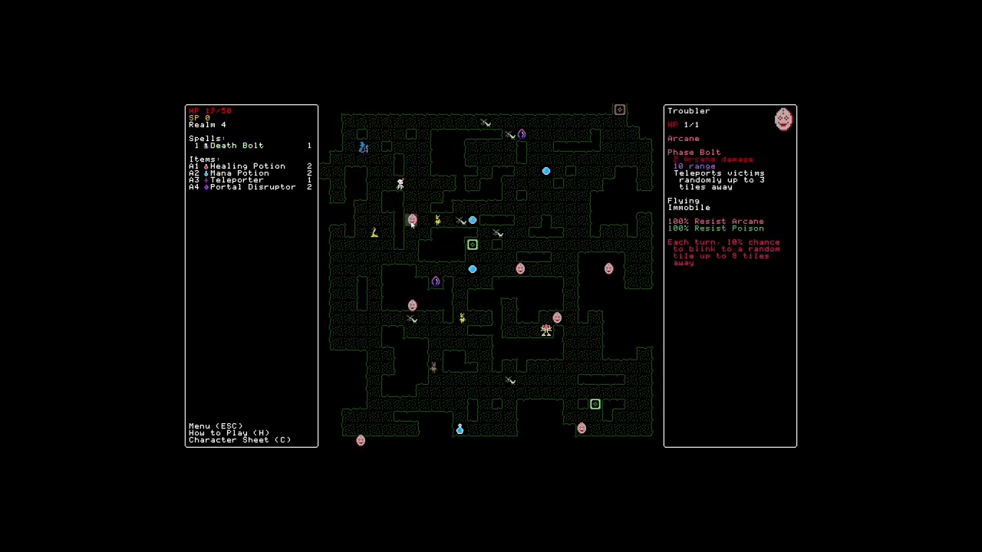
# Use the A3 Teleporter item in Realm 4
pyautogui.click(230, 146)
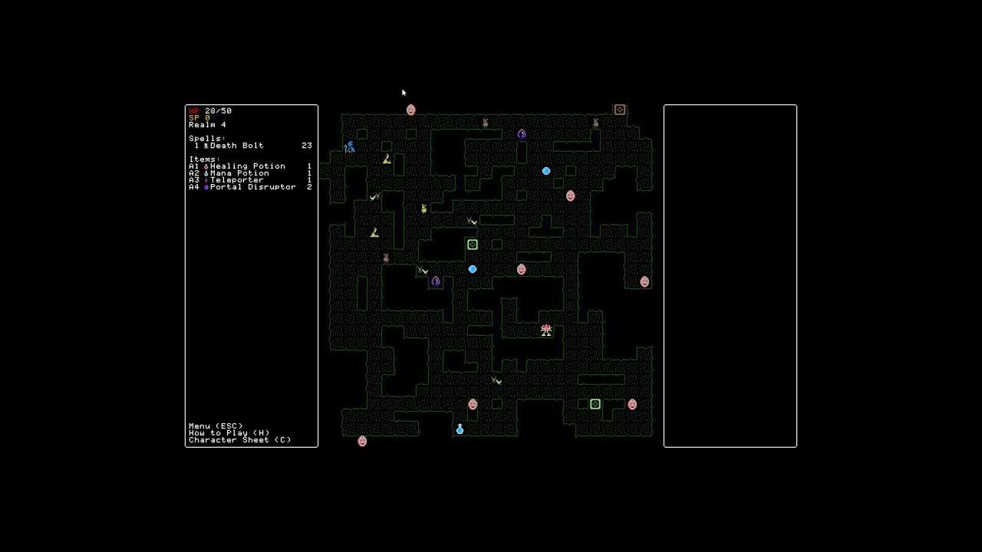
pyautogui.moveTo(410, 110)
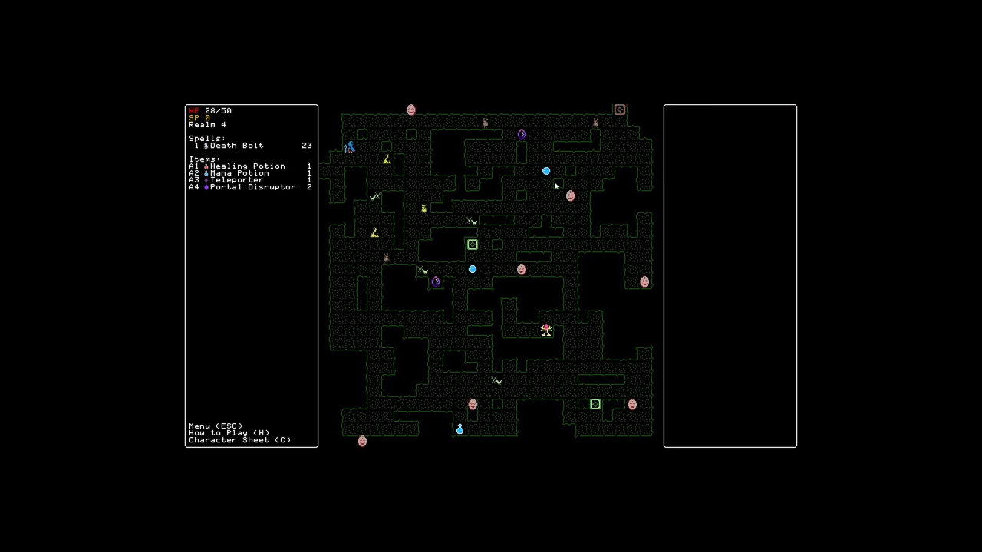
pyautogui.moveTo(434, 296)
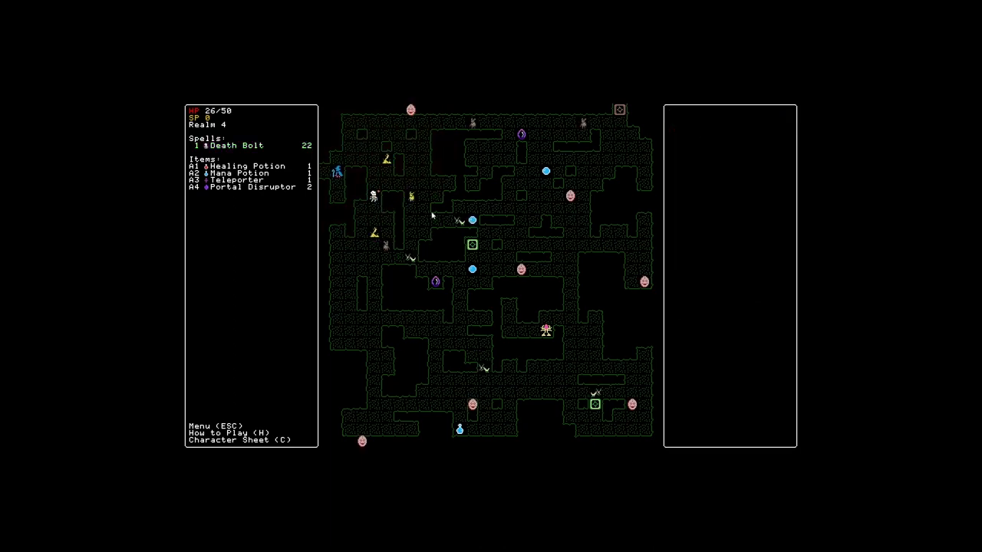
pyautogui.moveTo(385, 244)
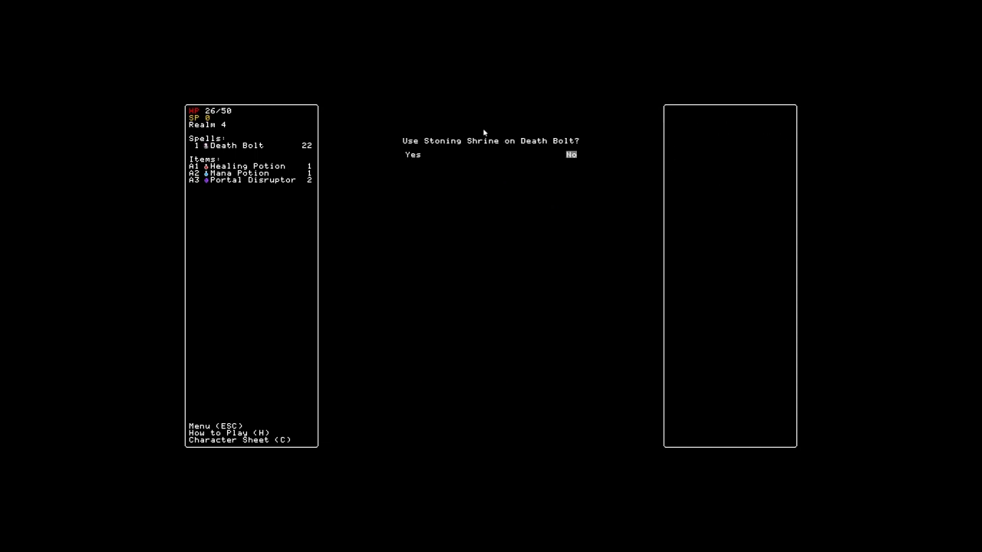
# Answer the Stoning Shrine offer, then hit the mantis with Death Bolt
pyautogui.click(570, 154)
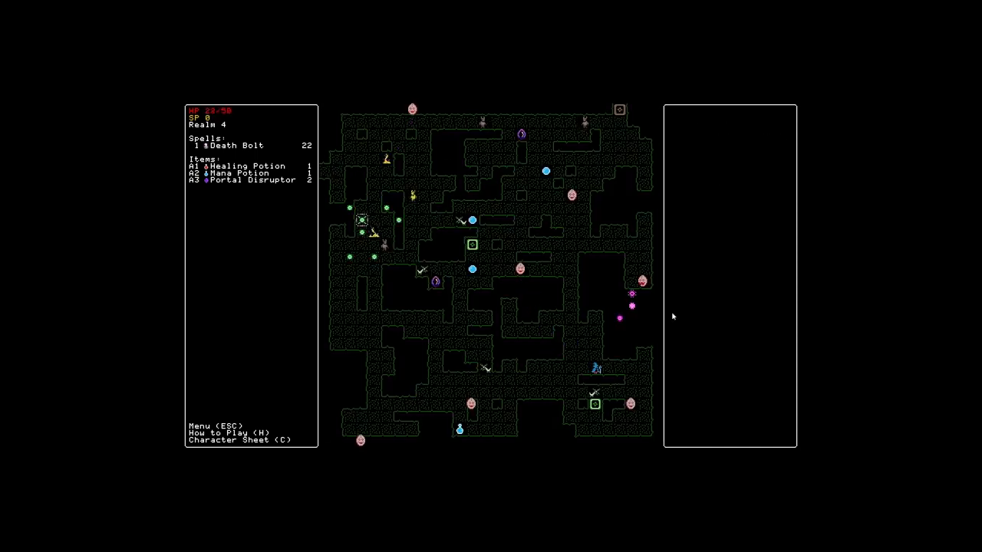
pyautogui.moveTo(571, 404)
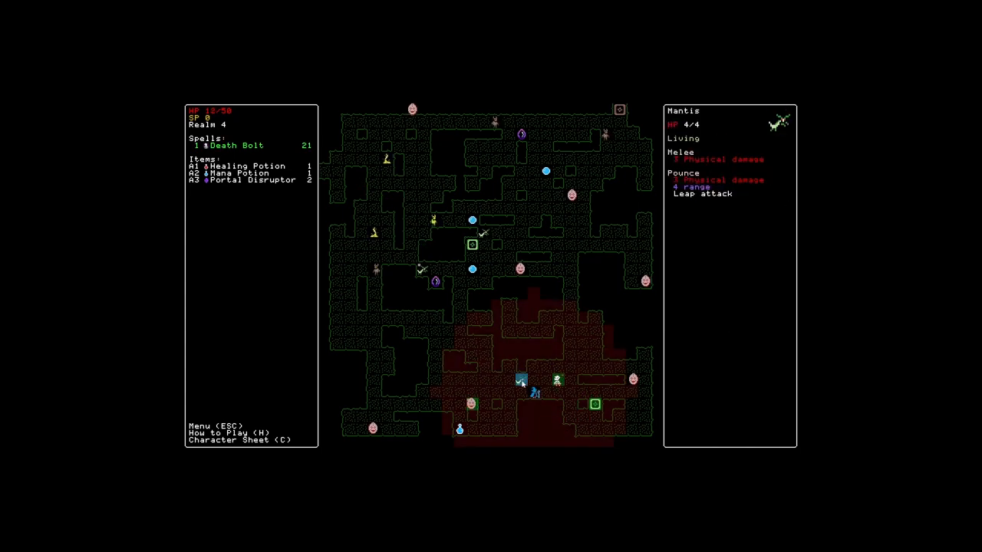
pyautogui.click(245, 166)
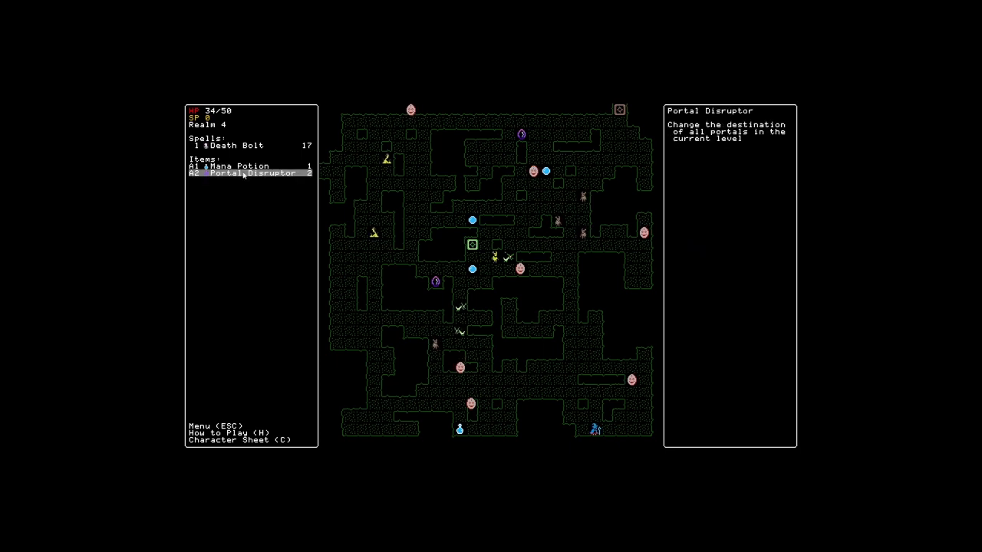
pyautogui.moveTo(577, 307)
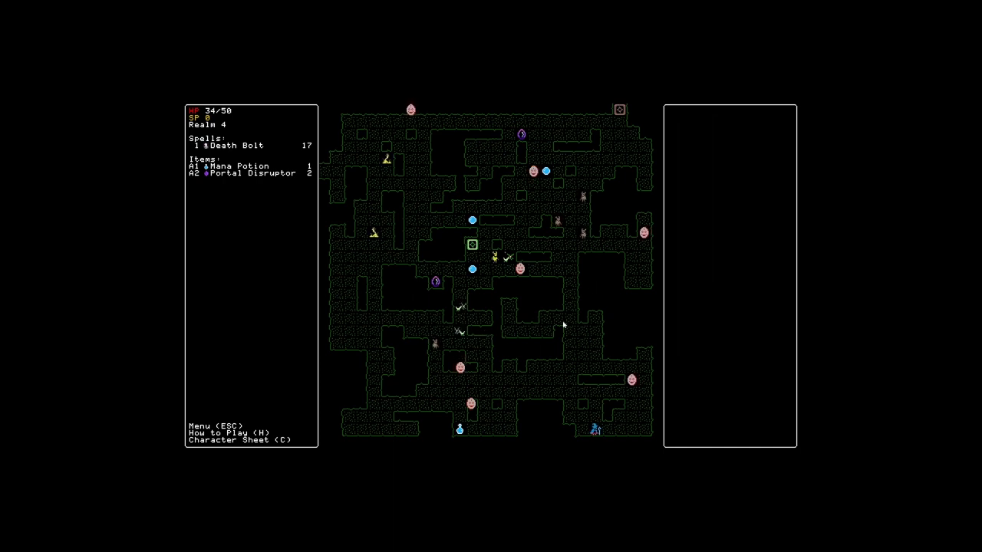
pyautogui.moveTo(657, 303)
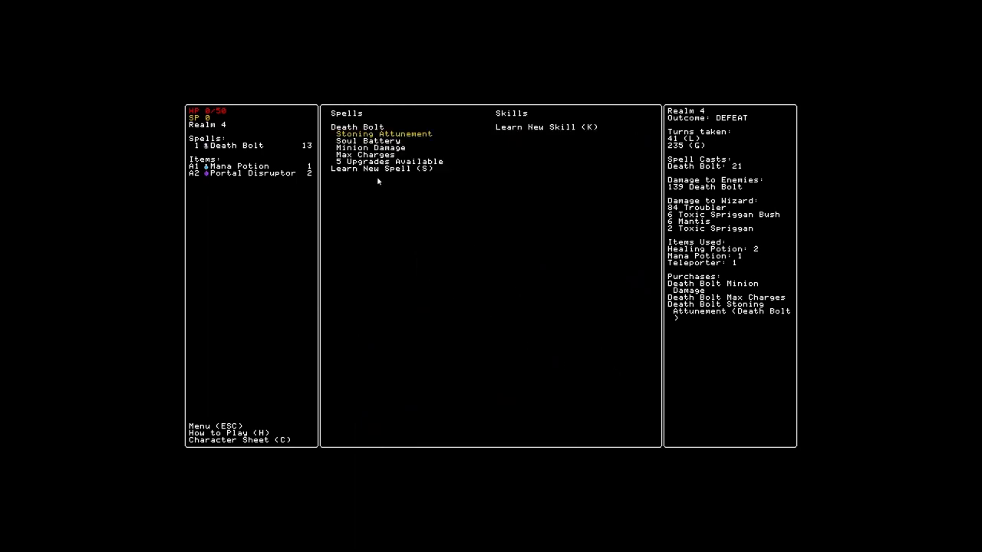
pyautogui.moveTo(480, 241)
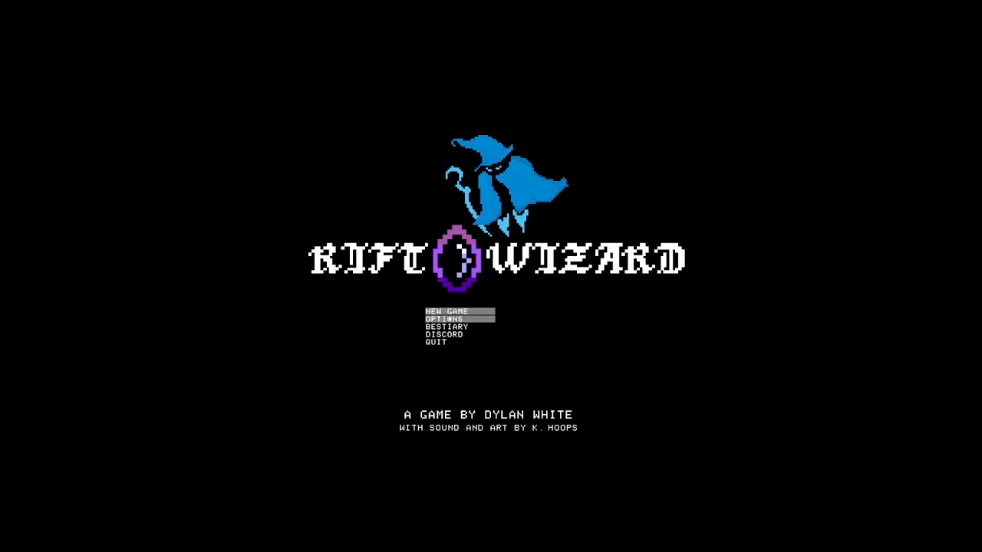
# Continue past the defeat summary back to the title screen
pyautogui.click(446, 311)
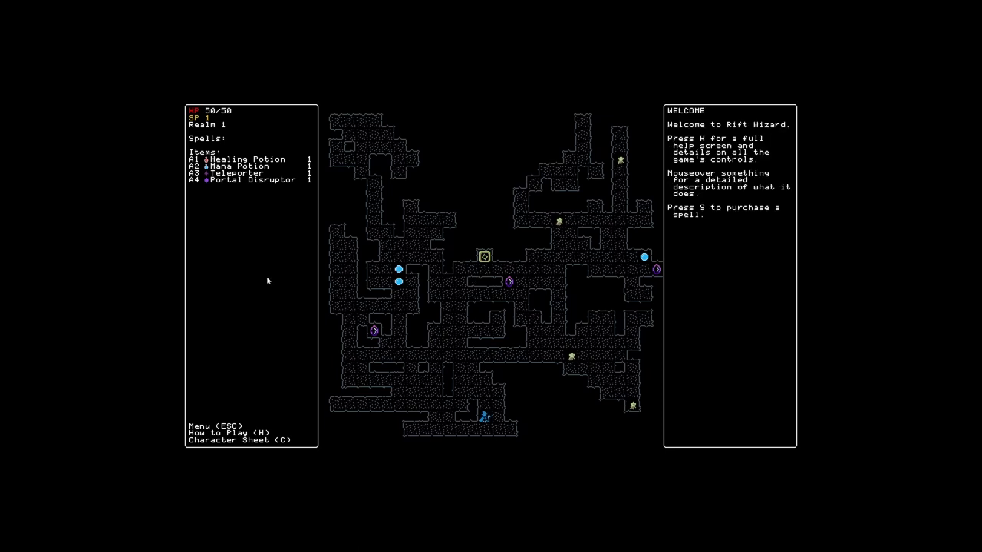
pyautogui.moveTo(502, 360)
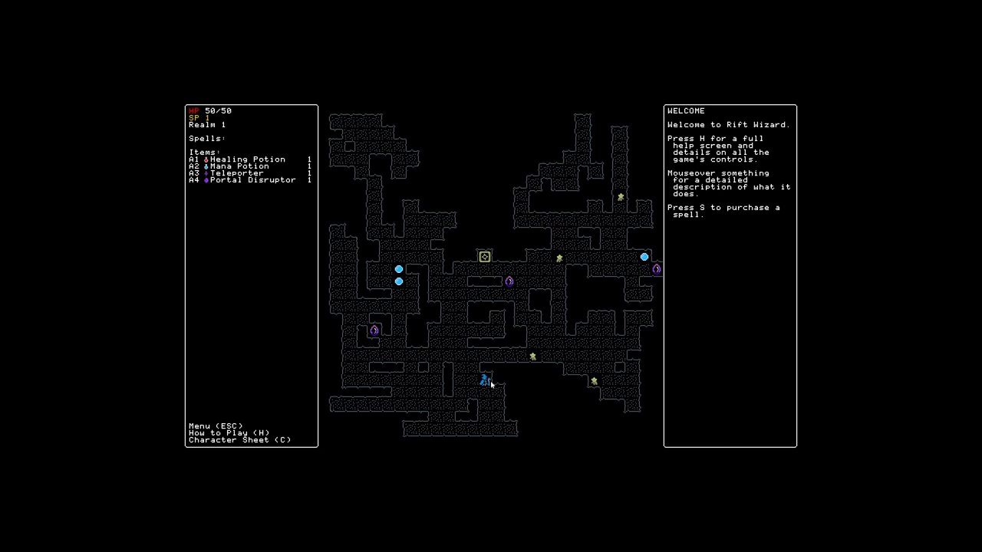
pyautogui.moveTo(485, 255)
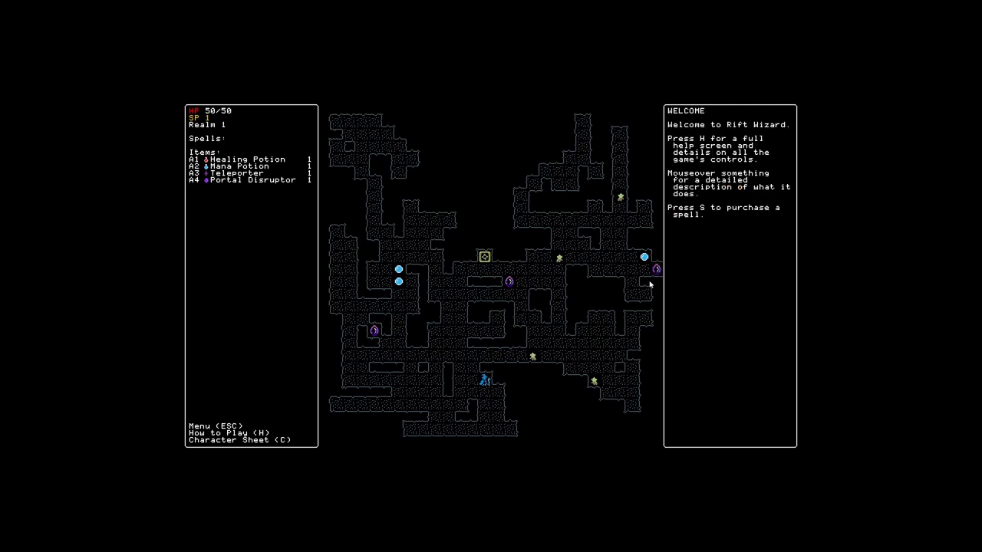
# Bring up the Learn Spell list to buy Poison Sting for the new run
pyautogui.press('s')
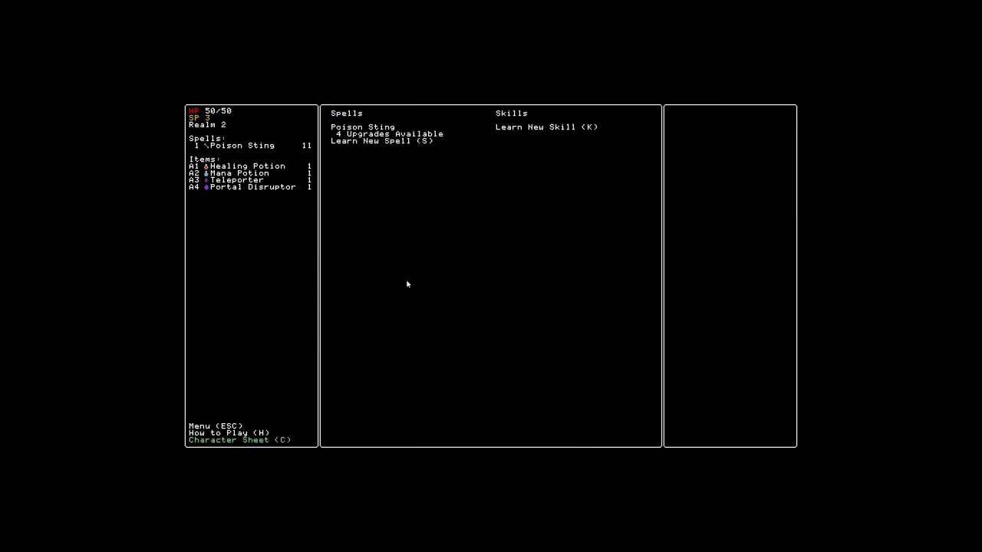
# Buy Acidity for Poison Sting, then learn Death Bolt, leaving 1 SP
pyautogui.click(382, 141)
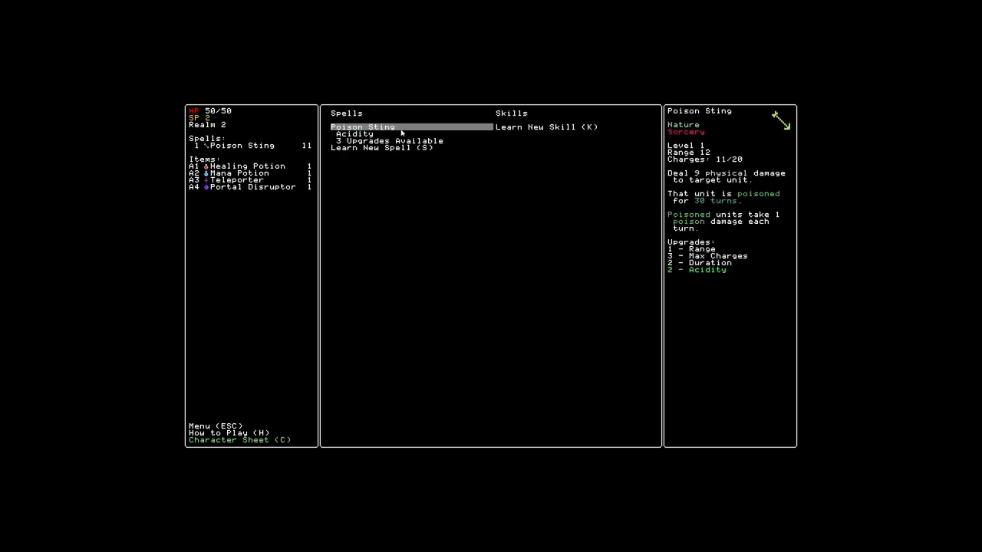
pyautogui.press('Escape')
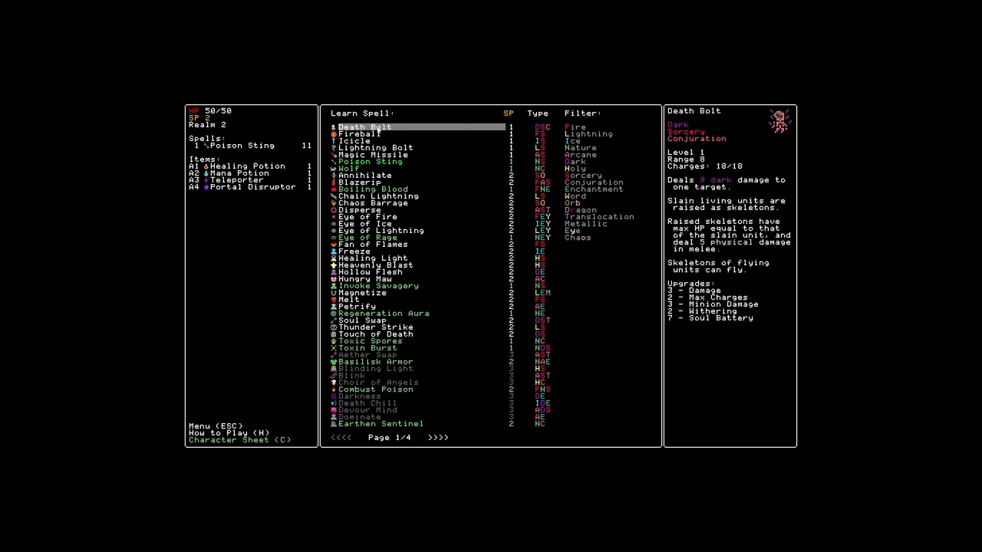
pyautogui.click(365, 126)
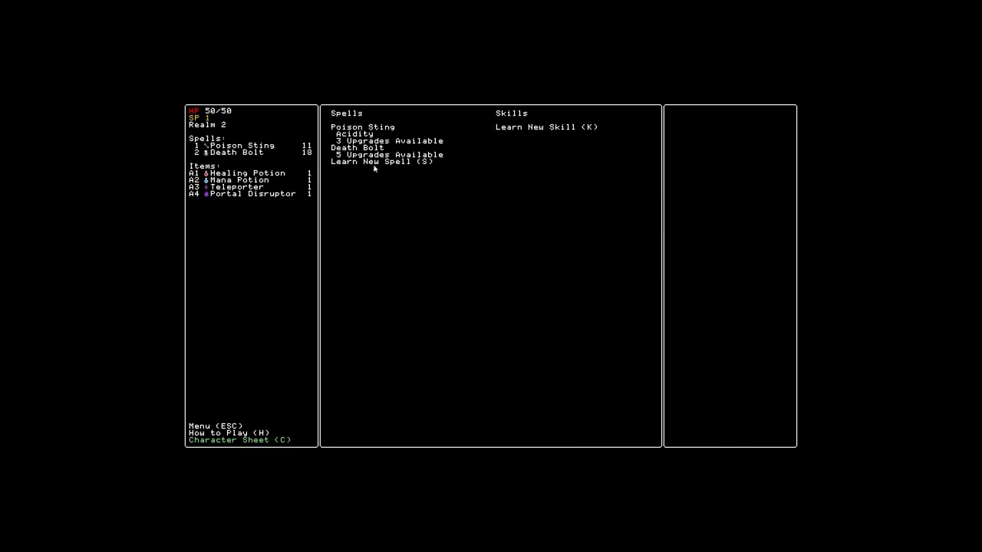
pyautogui.click(386, 161)
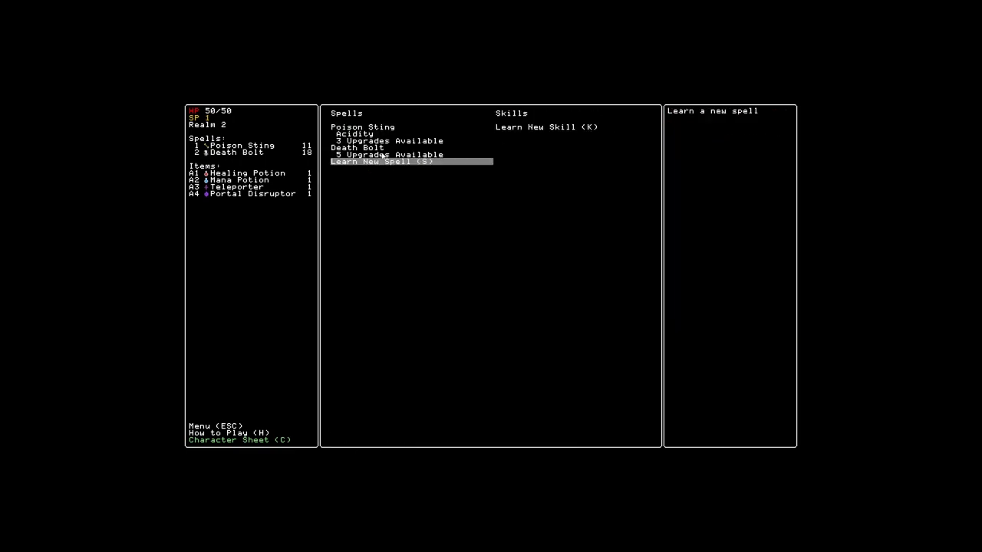
# Return to the Realm 2 map and cast Poison Sting at the goblin and Giant Bat
pyautogui.press('Escape')
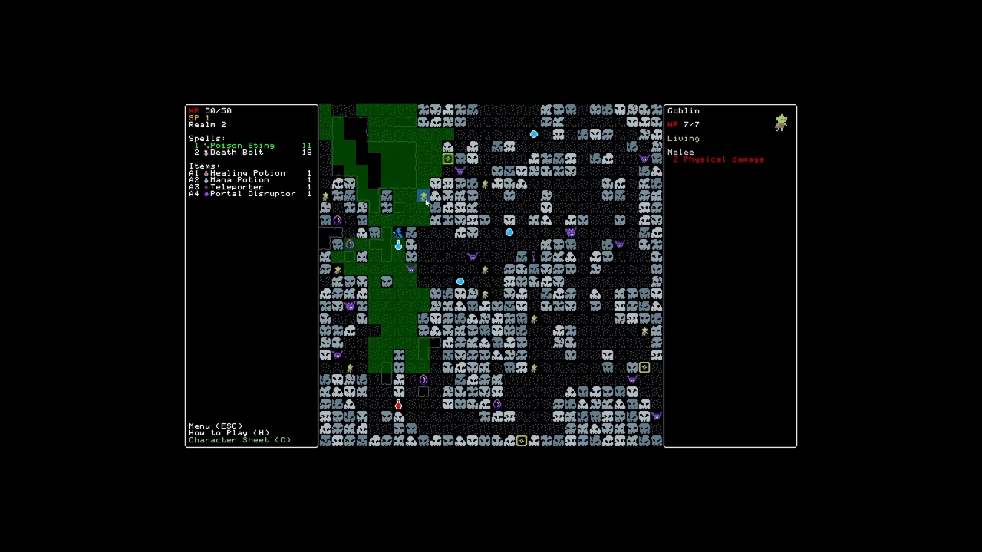
pyautogui.click(236, 151)
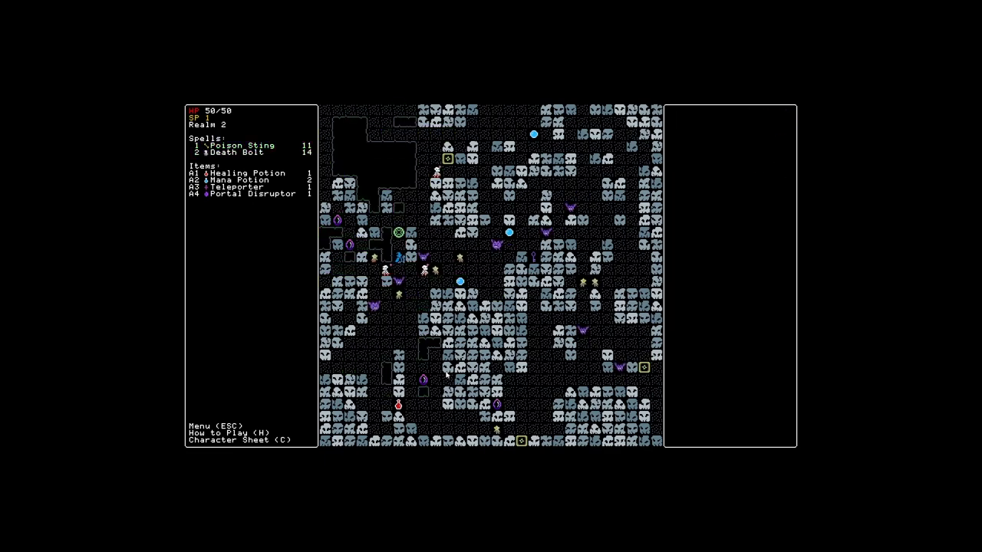
pyautogui.click(238, 146)
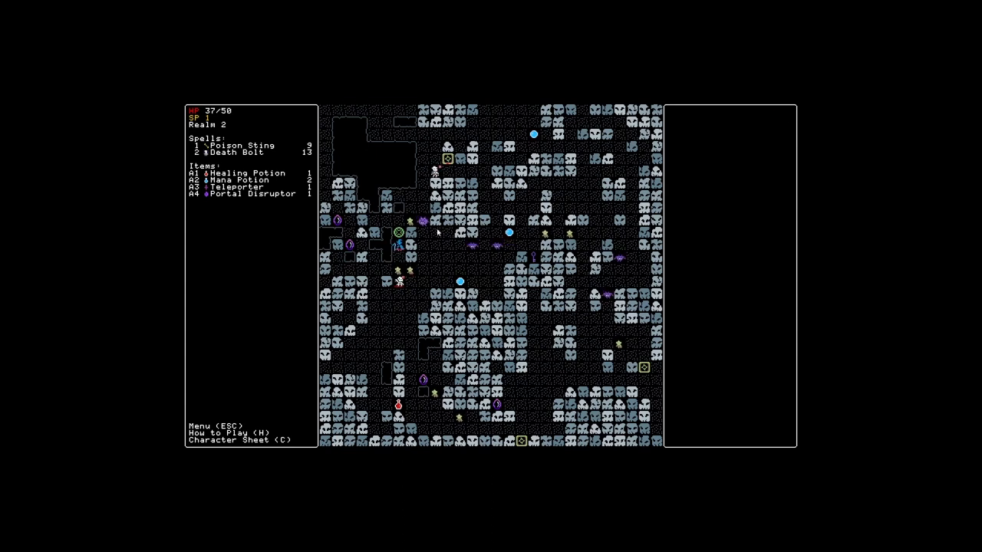
pyautogui.press('1')
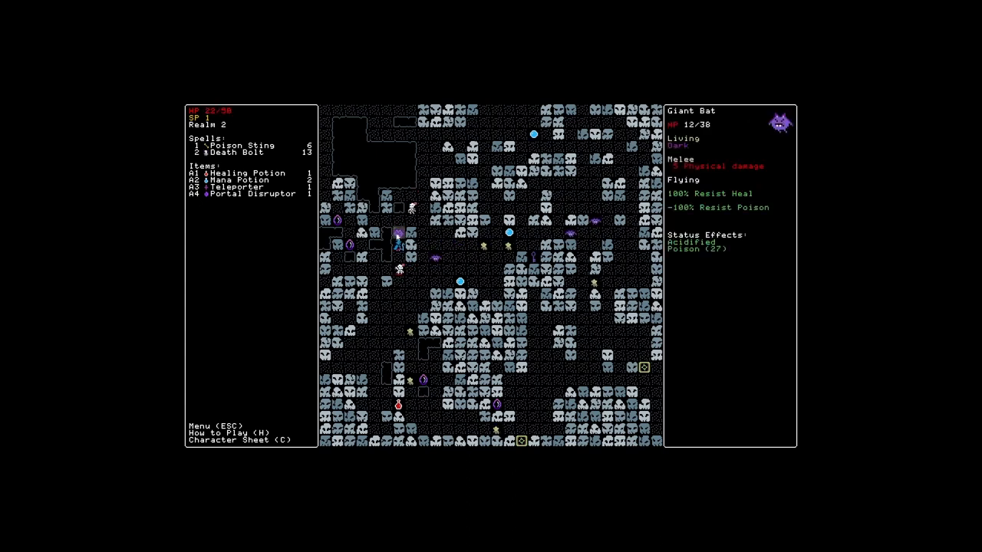
# Finish off the poisoned Giant Bat to clear Realm 2 and gain a Portal Key
pyautogui.click(241, 146)
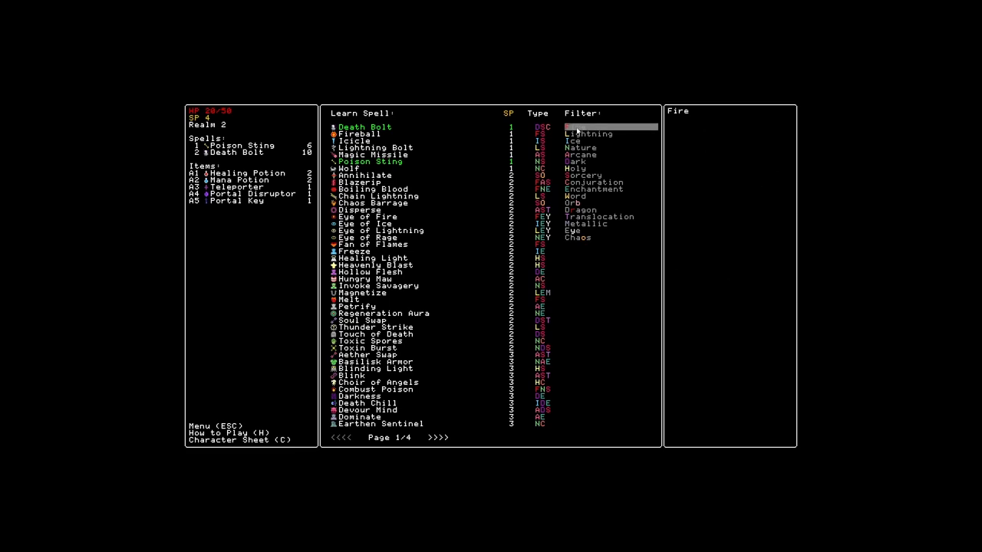
# Filter the learnable spells to Fire and inspect Flame Gate without buying
pyautogui.click(574, 126)
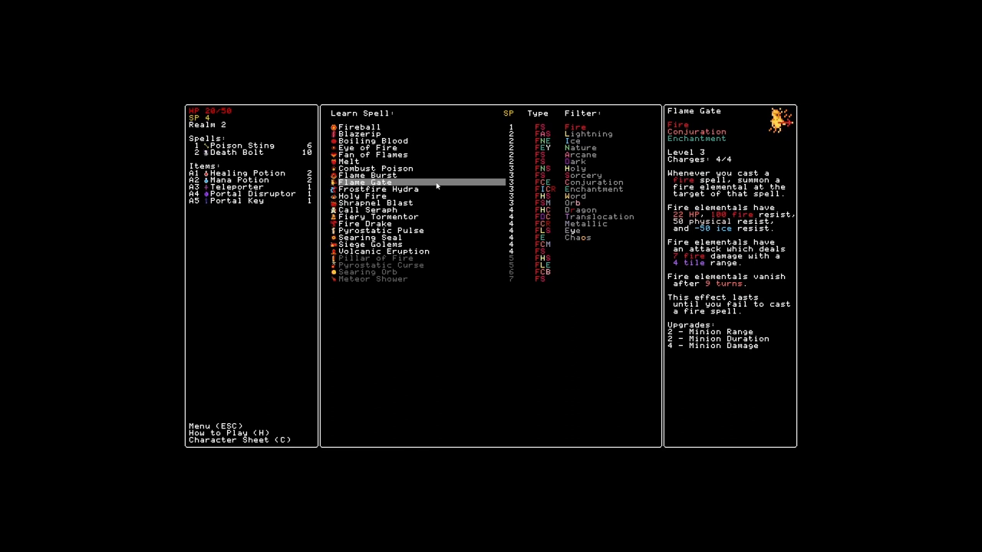
pyautogui.click(369, 209)
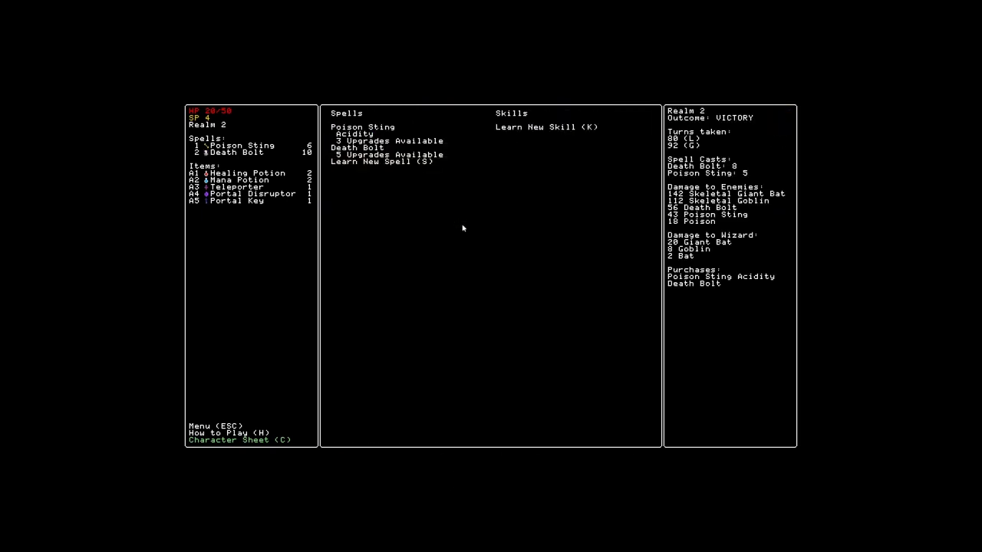
# Browse the Learn Spell list and purchase Plague of Filth as the third spell
pyautogui.click(384, 162)
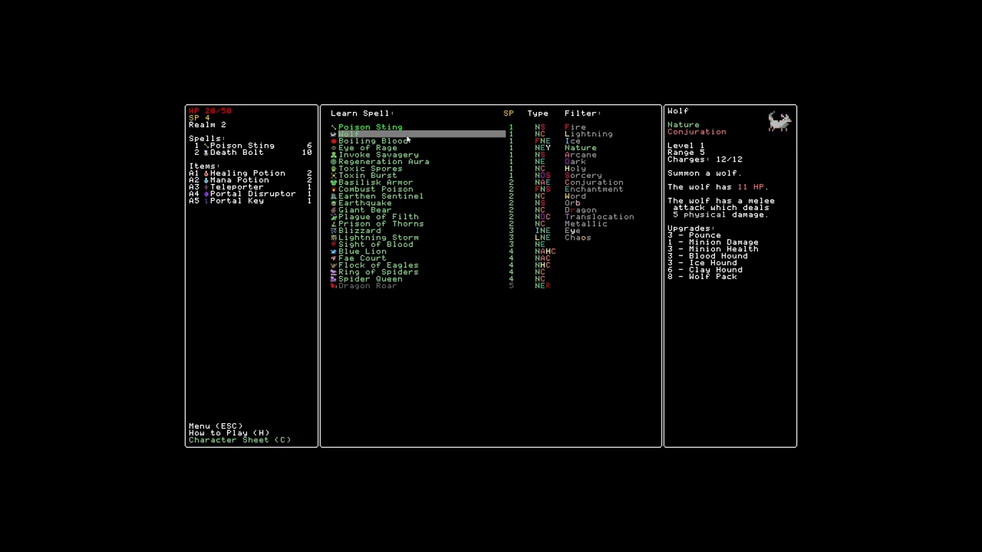
pyautogui.click(368, 210)
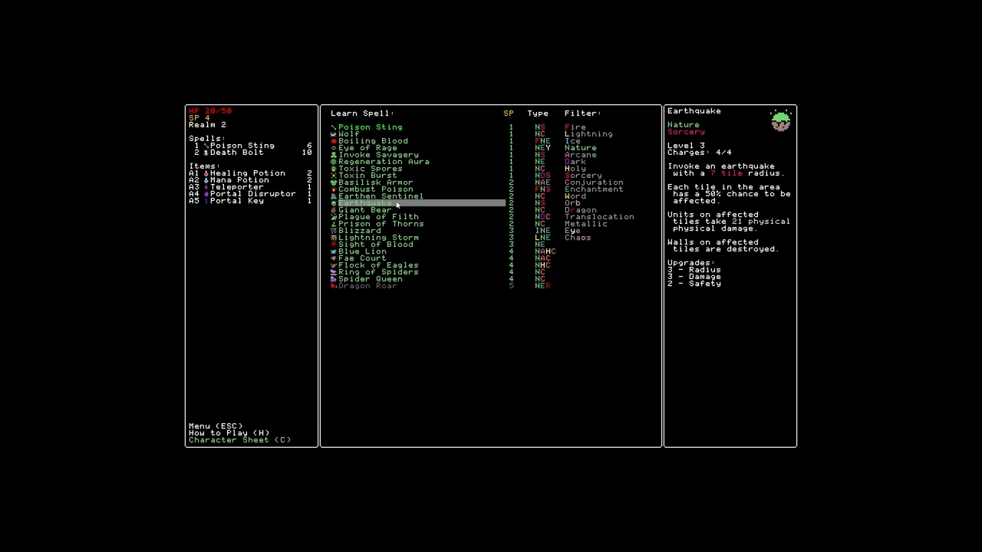
pyautogui.click(376, 278)
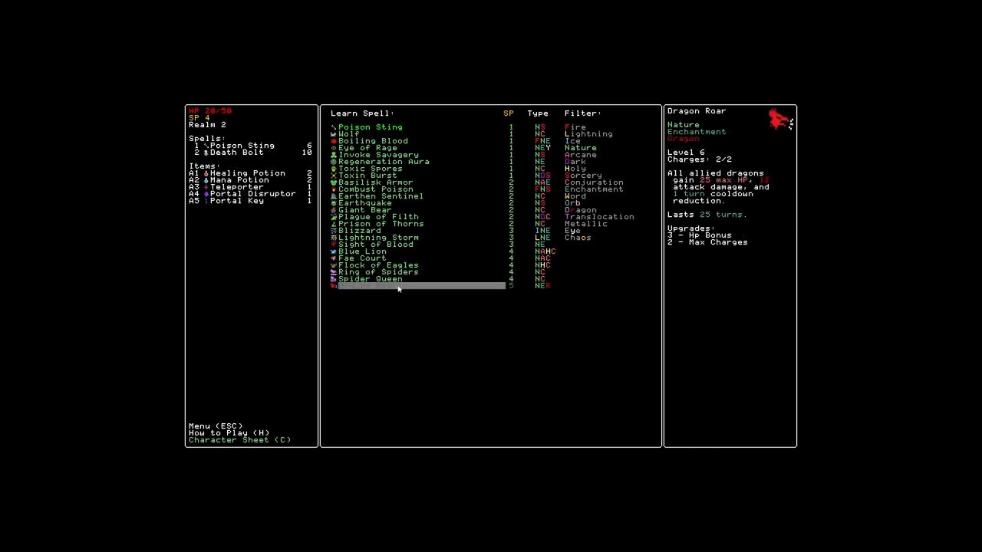
pyautogui.moveTo(375, 244)
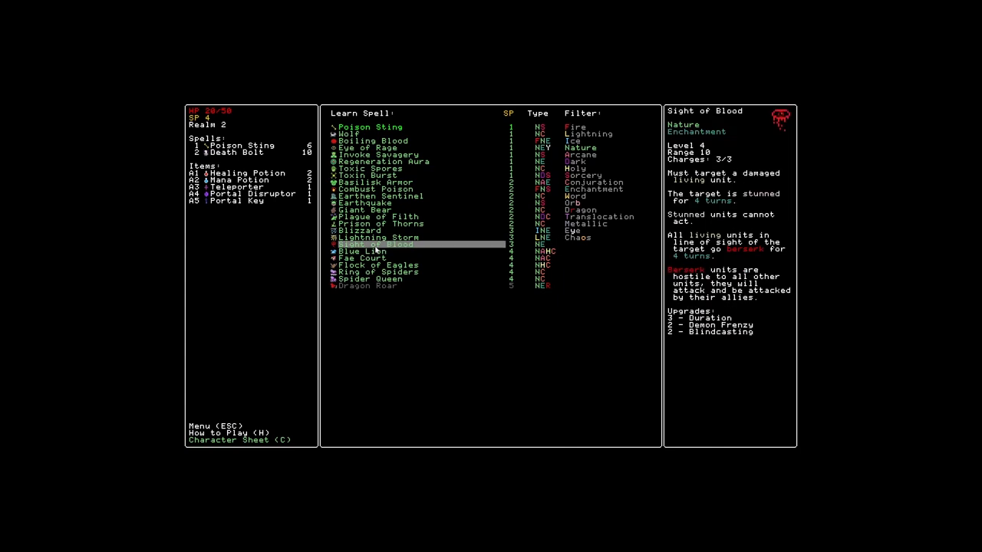
pyautogui.click(366, 258)
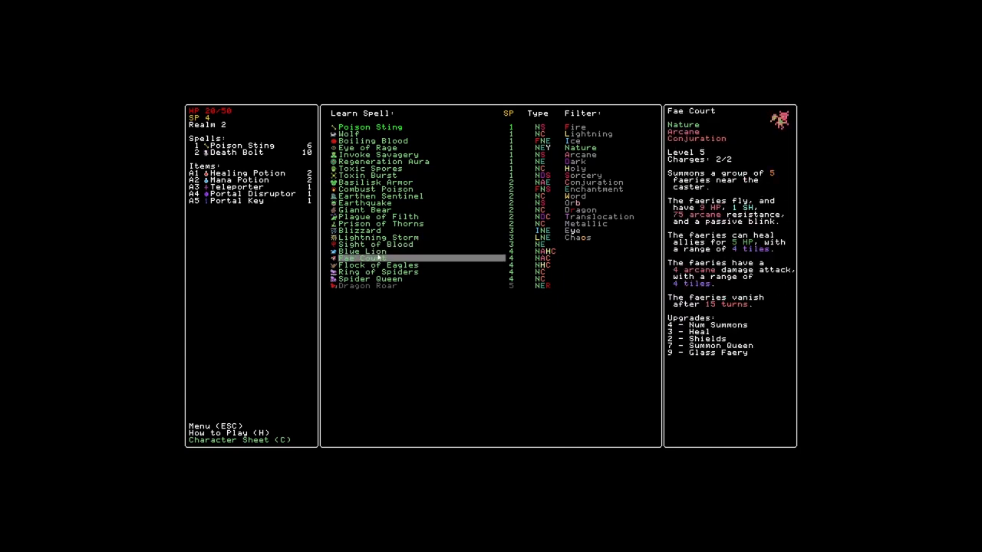
pyautogui.click(362, 251)
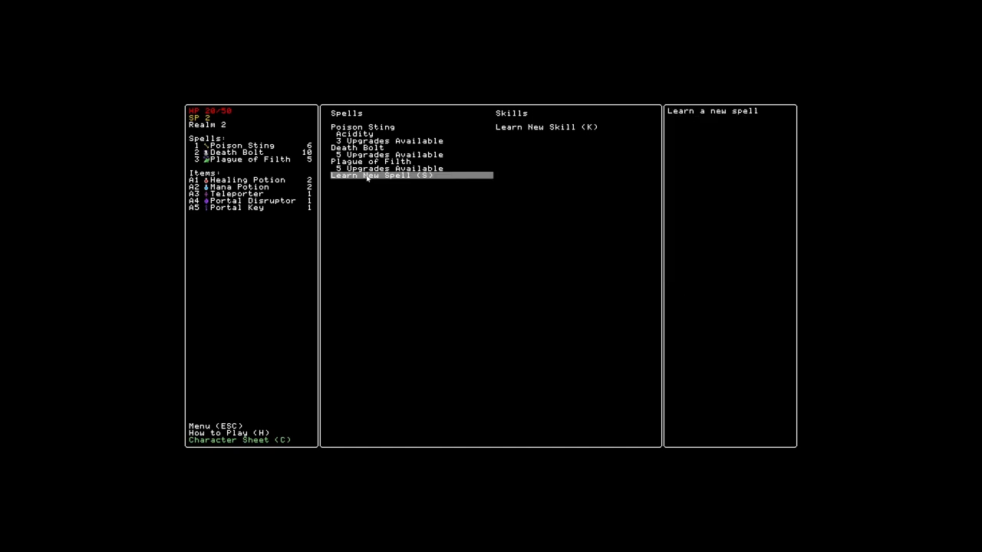
# Buy Serpent Plague and Max Channel for Plague of Filth, spending all SP
pyautogui.click(383, 165)
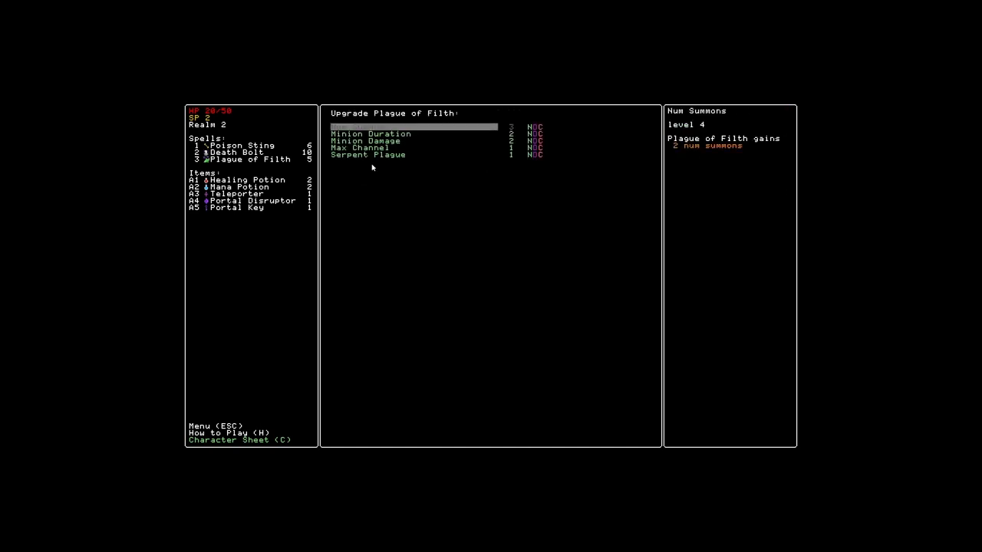
pyautogui.click(369, 154)
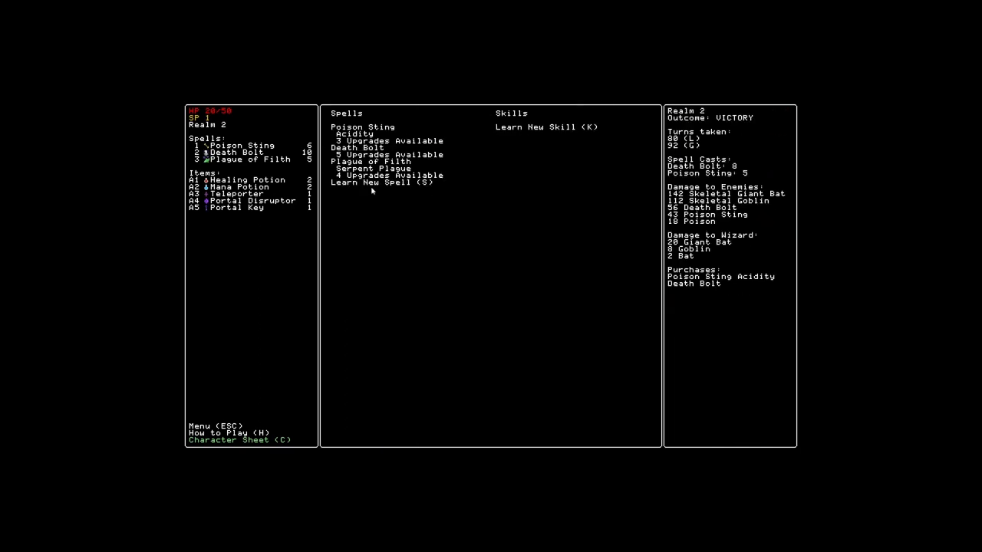
pyautogui.click(375, 161)
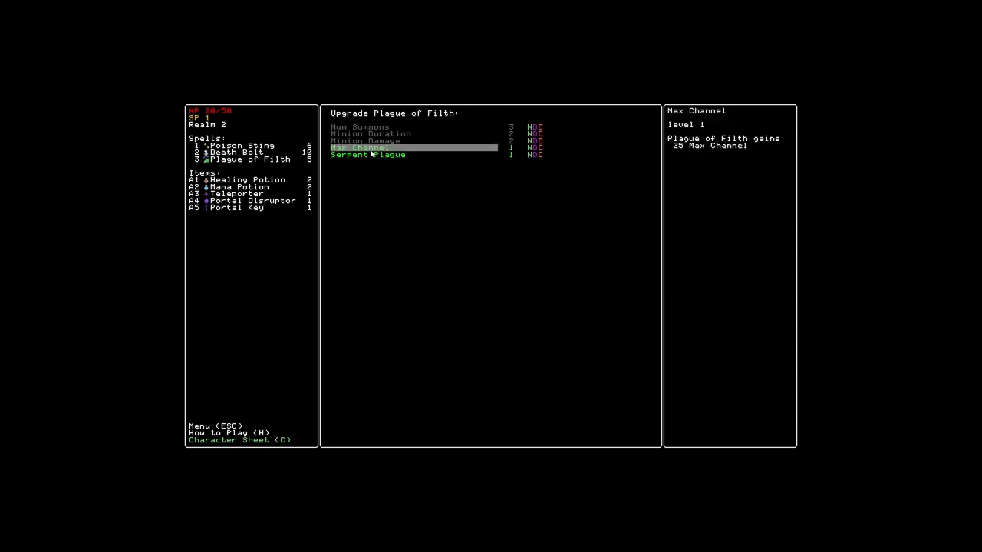
pyautogui.click(361, 147)
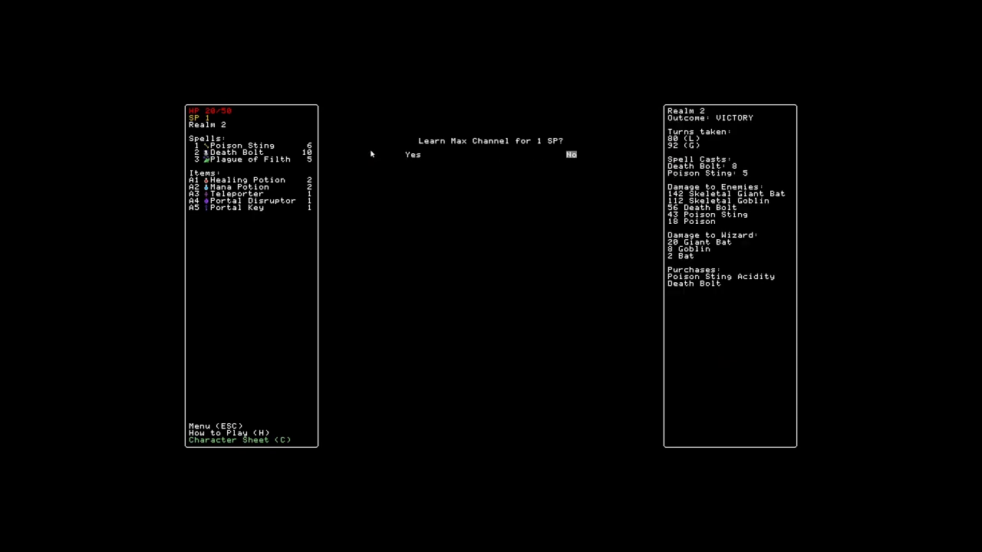
pyautogui.click(412, 154)
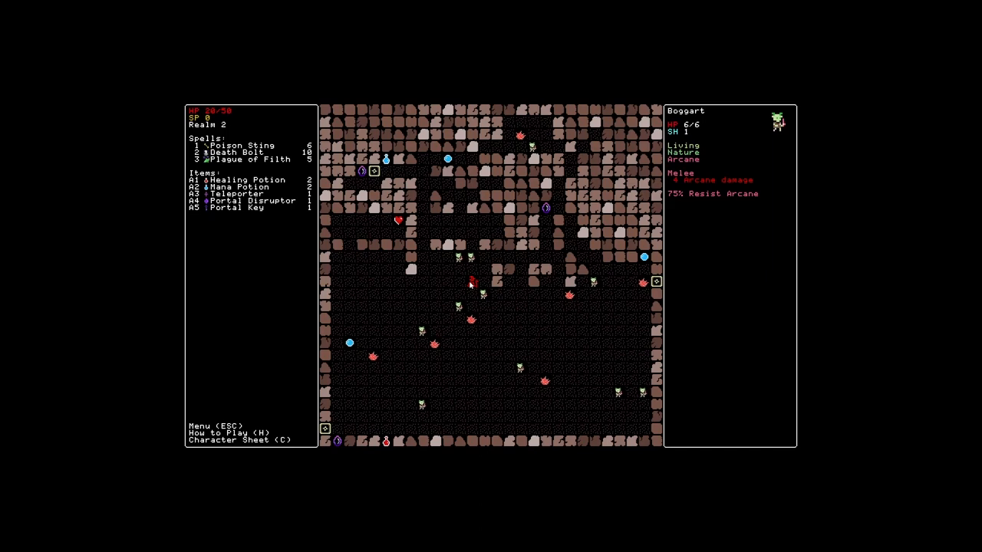
# Step through the rift and materialize on the Ruby Heart in Realm 3 for 75 max HP
pyautogui.click(241, 152)
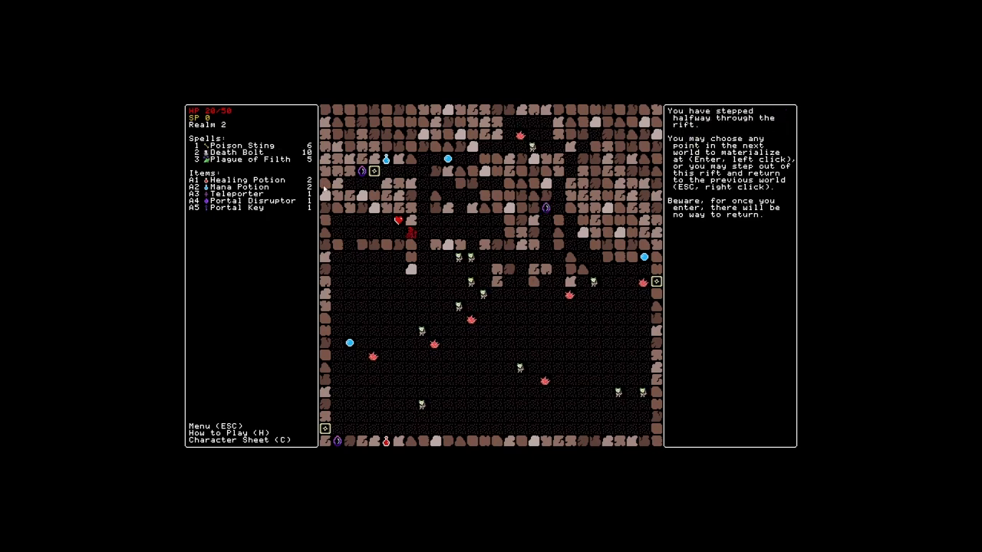
pyautogui.moveTo(245, 159)
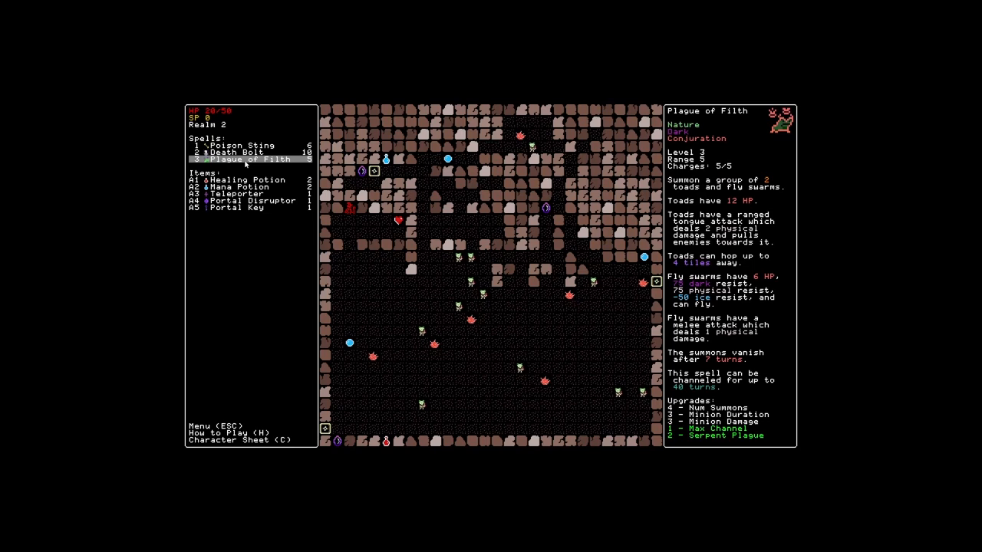
pyautogui.click(238, 151)
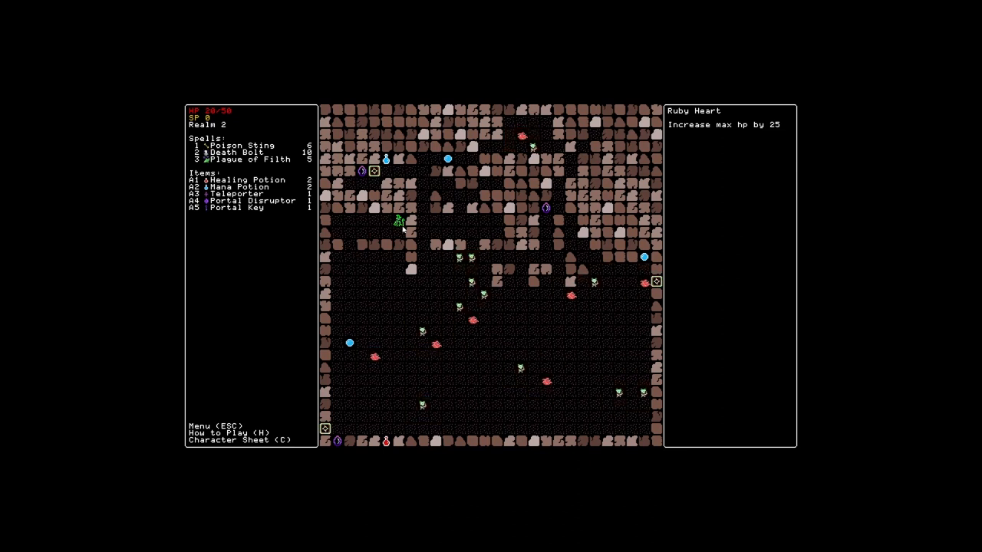
pyautogui.click(401, 222)
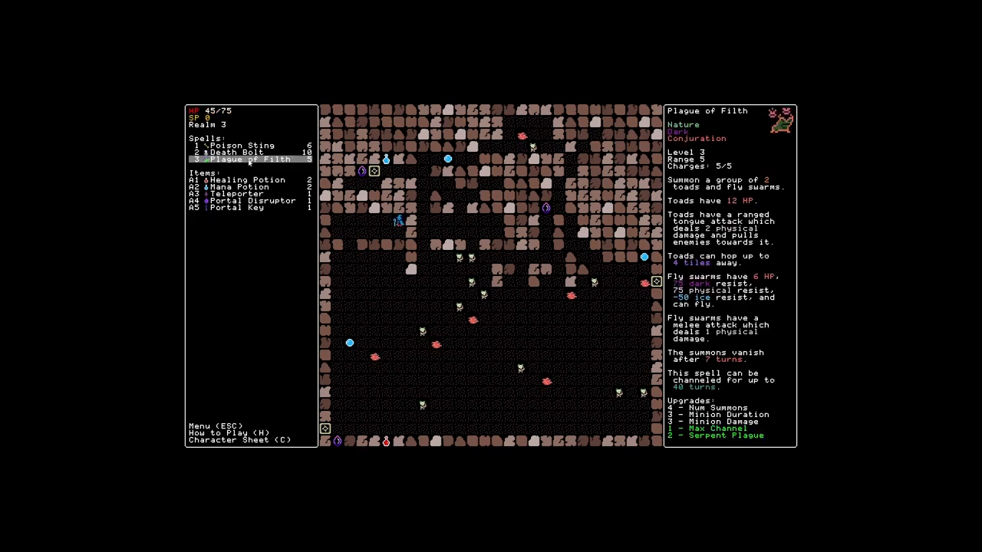
# Ready Plague of Filth to start the Realm 3 fight
pyautogui.click(246, 160)
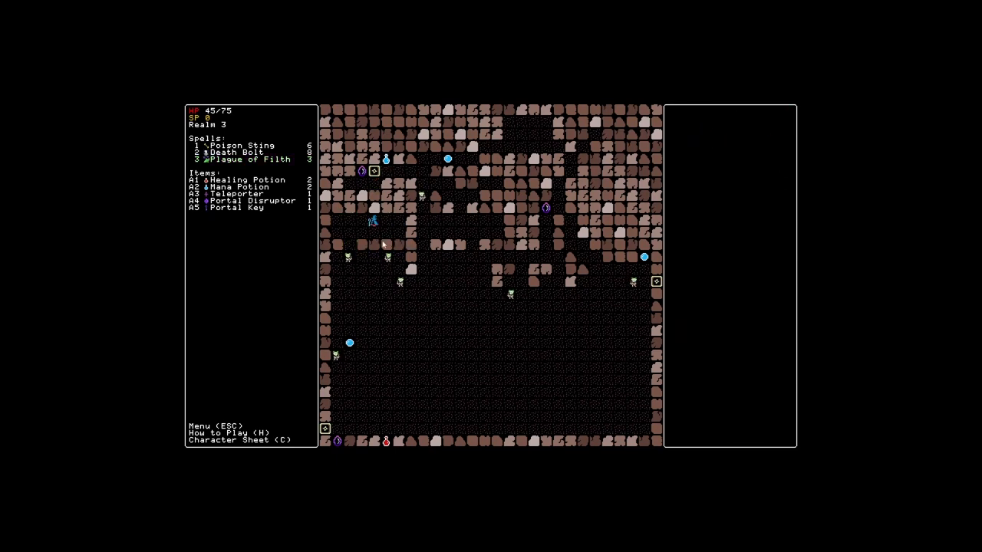
# Cast the remaining Poison Sting and Death Bolt charges at the adjacent enemies
pyautogui.click(367, 228)
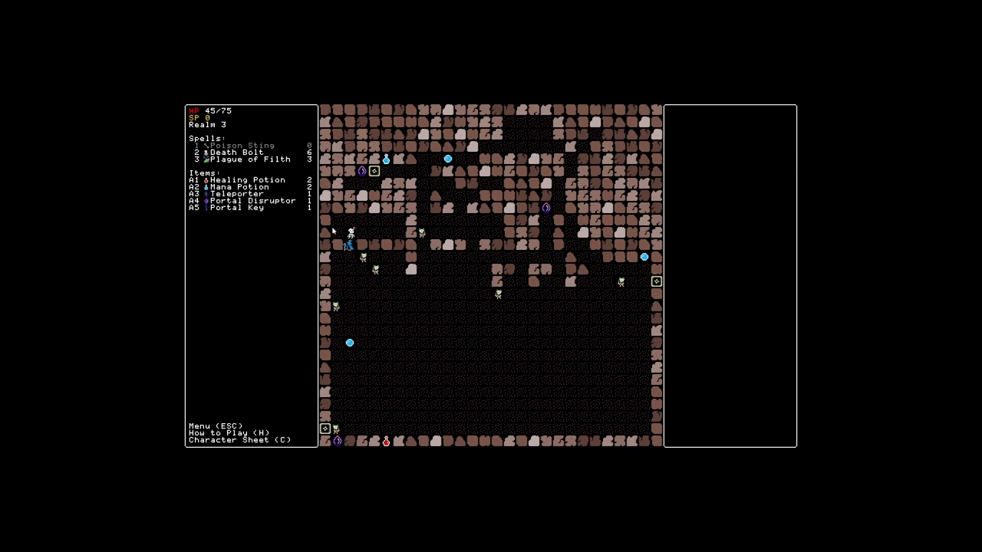
pyautogui.click(253, 159)
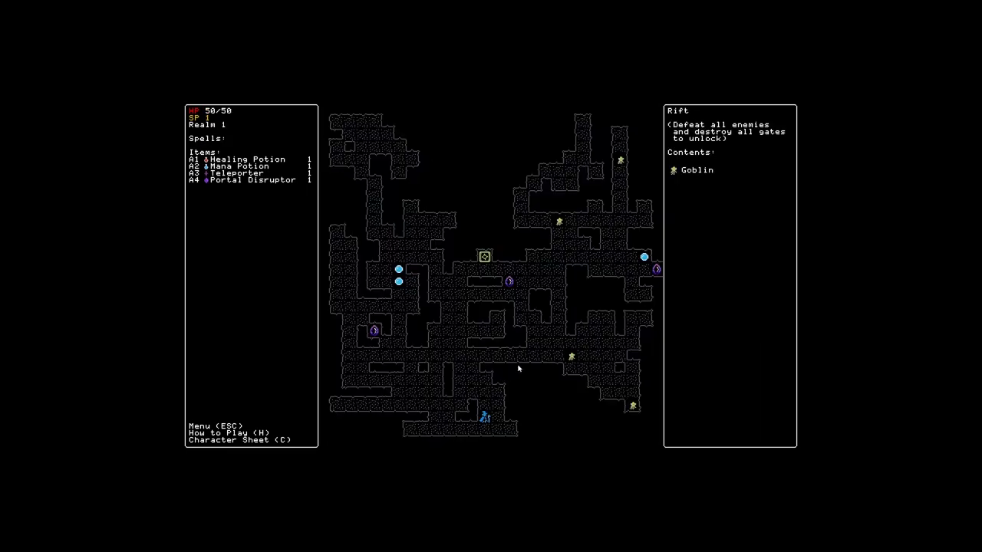
pyautogui.moveTo(509, 374)
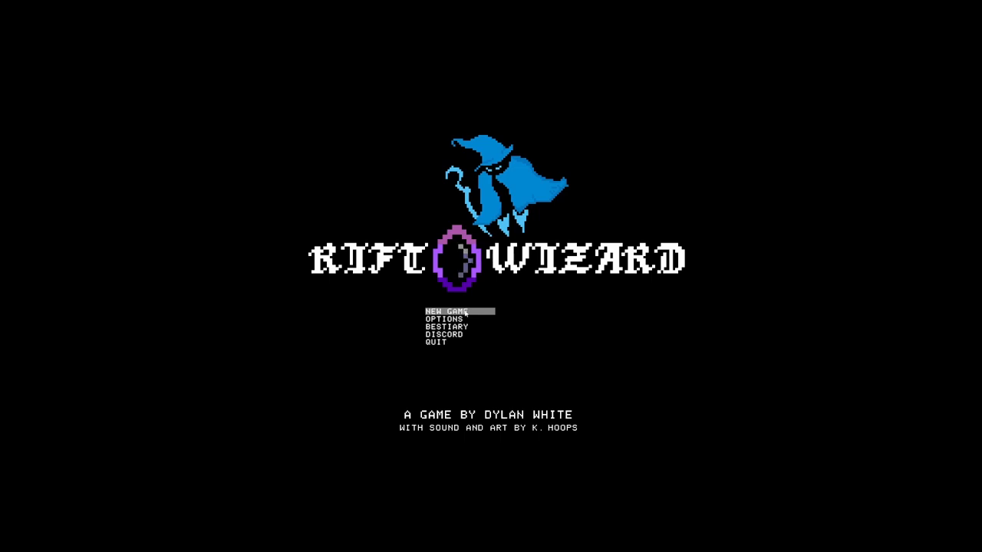
pyautogui.moveTo(617, 315)
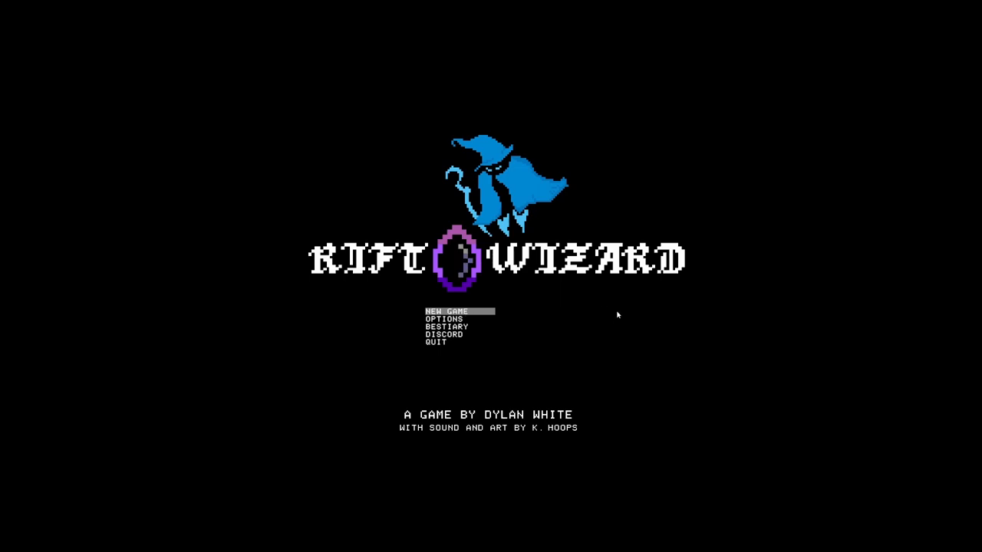